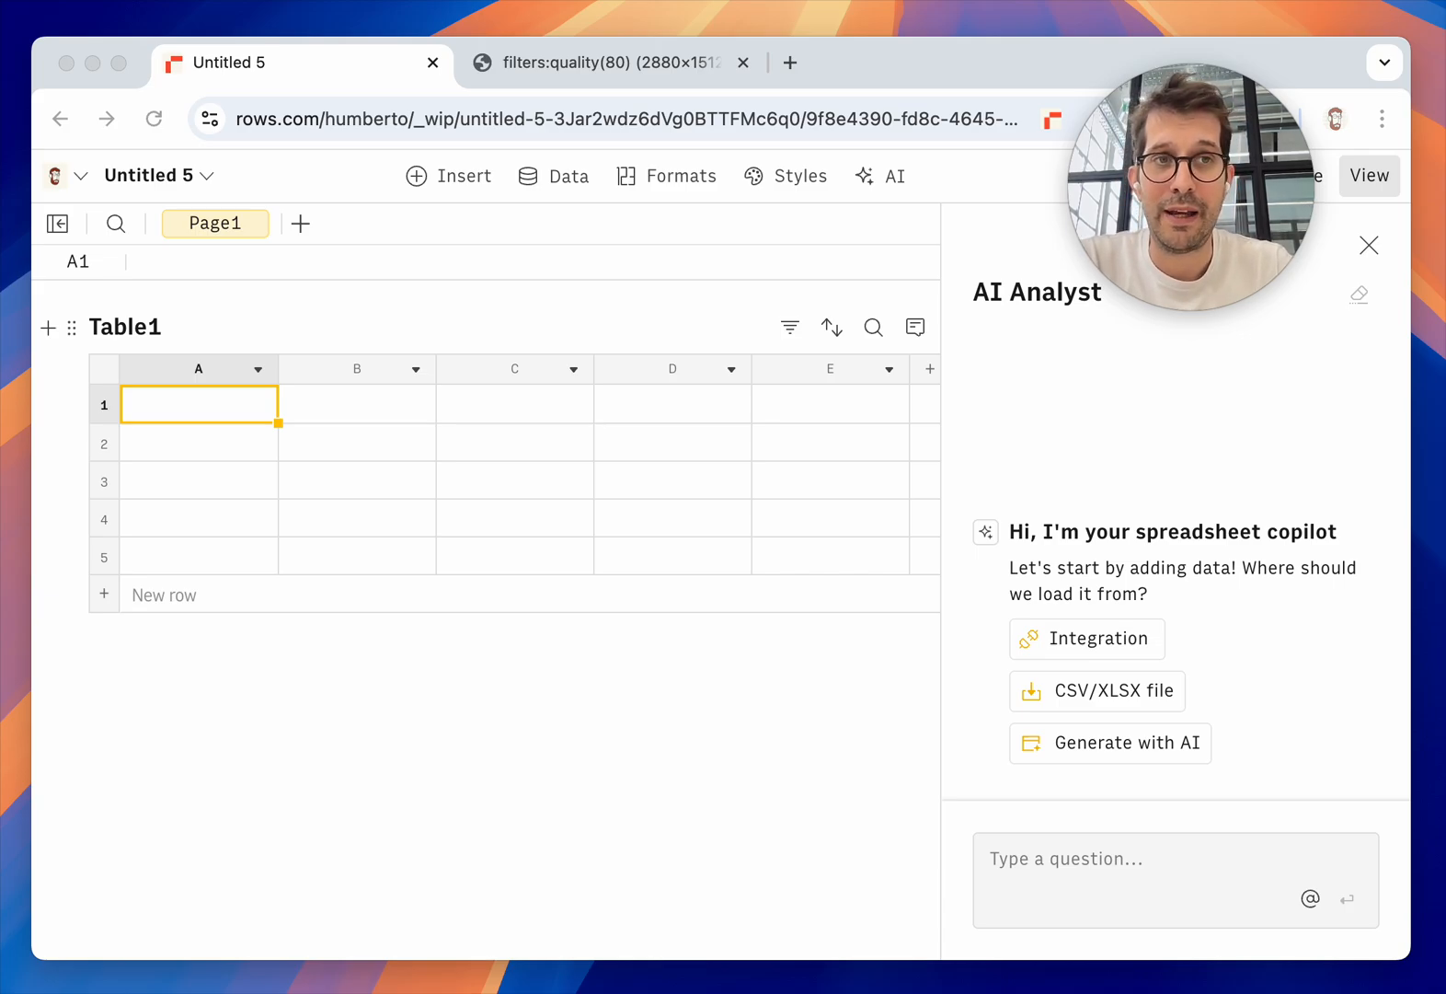
Step: Import orders.csv from the CSV/XLSX option into Table1 on the current page
{"action": "left_click", "coordinate": [1096, 690]}
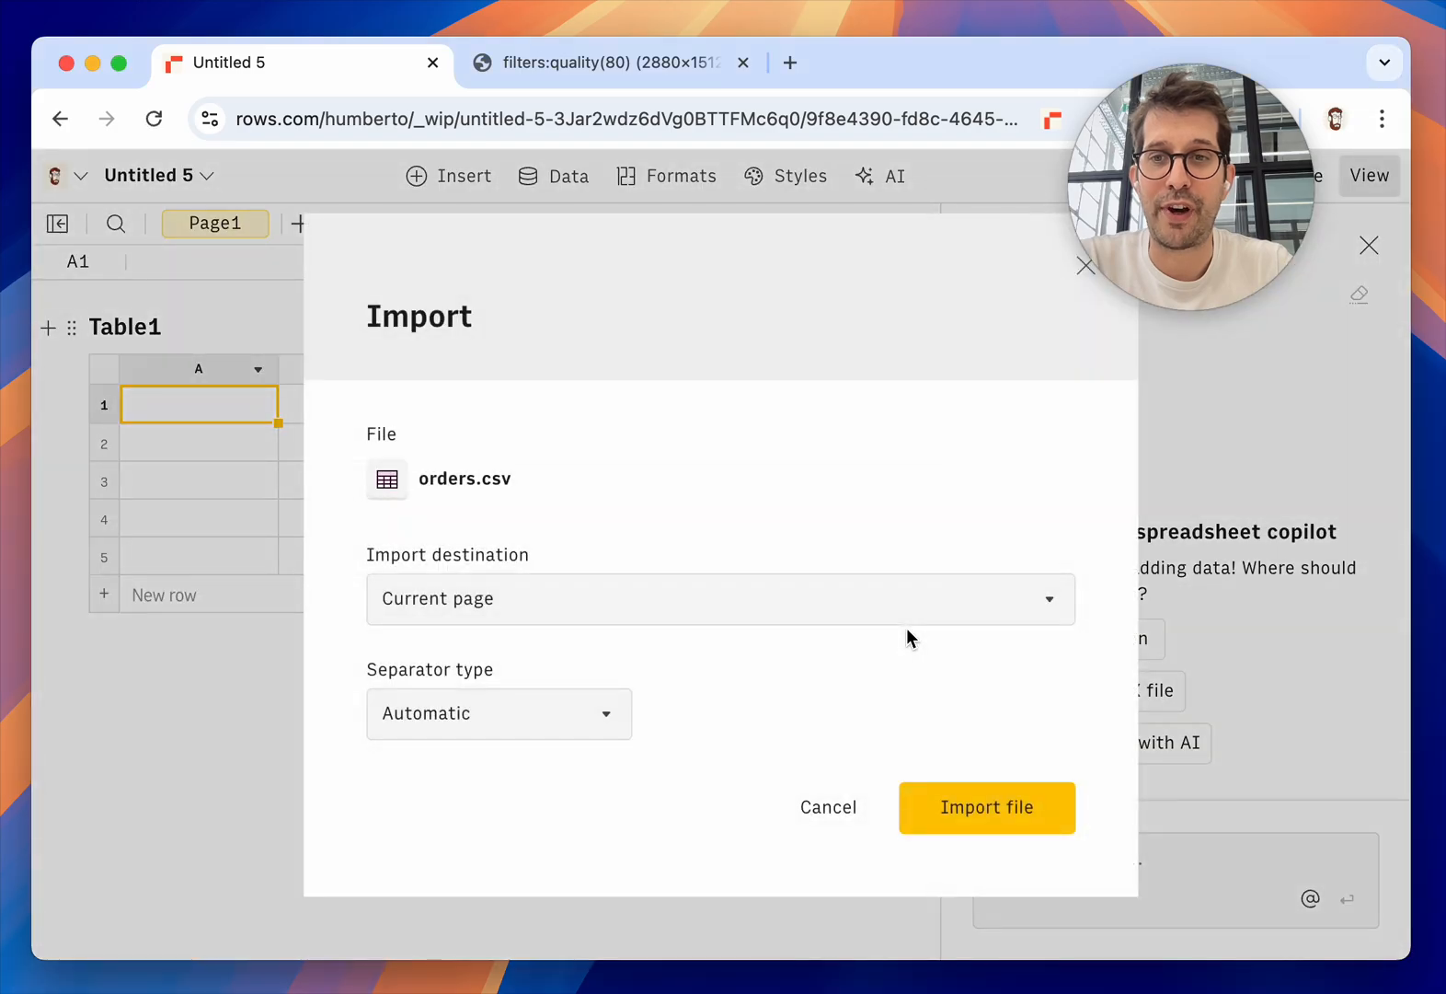
{"action": "left_click", "coordinate": [986, 806]}
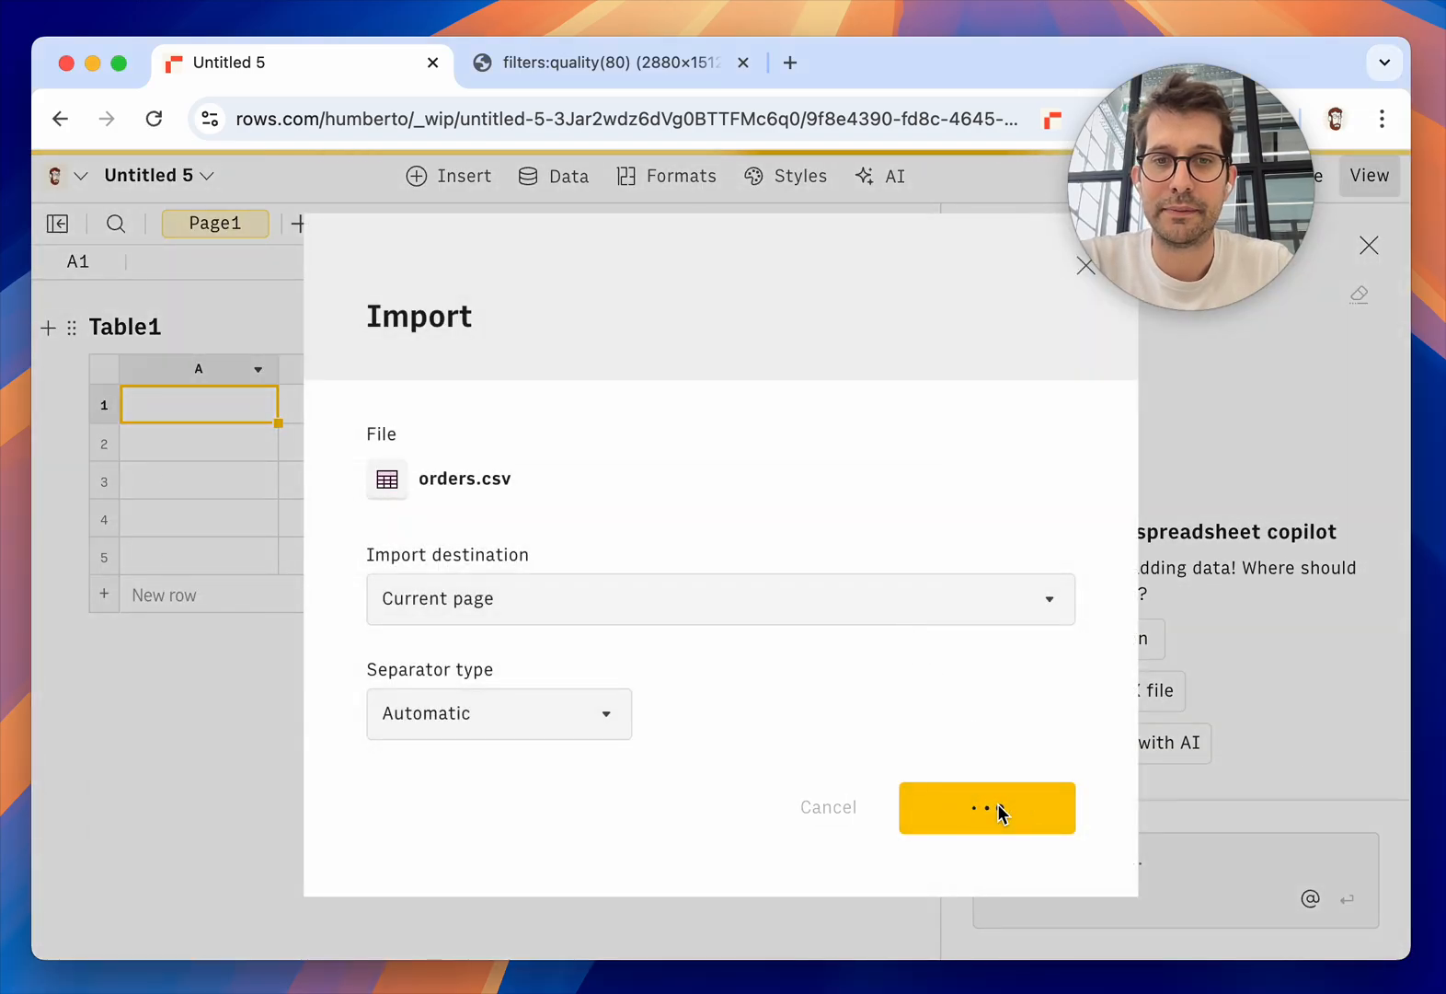
{"action": "left_click", "coordinate": [986, 806]}
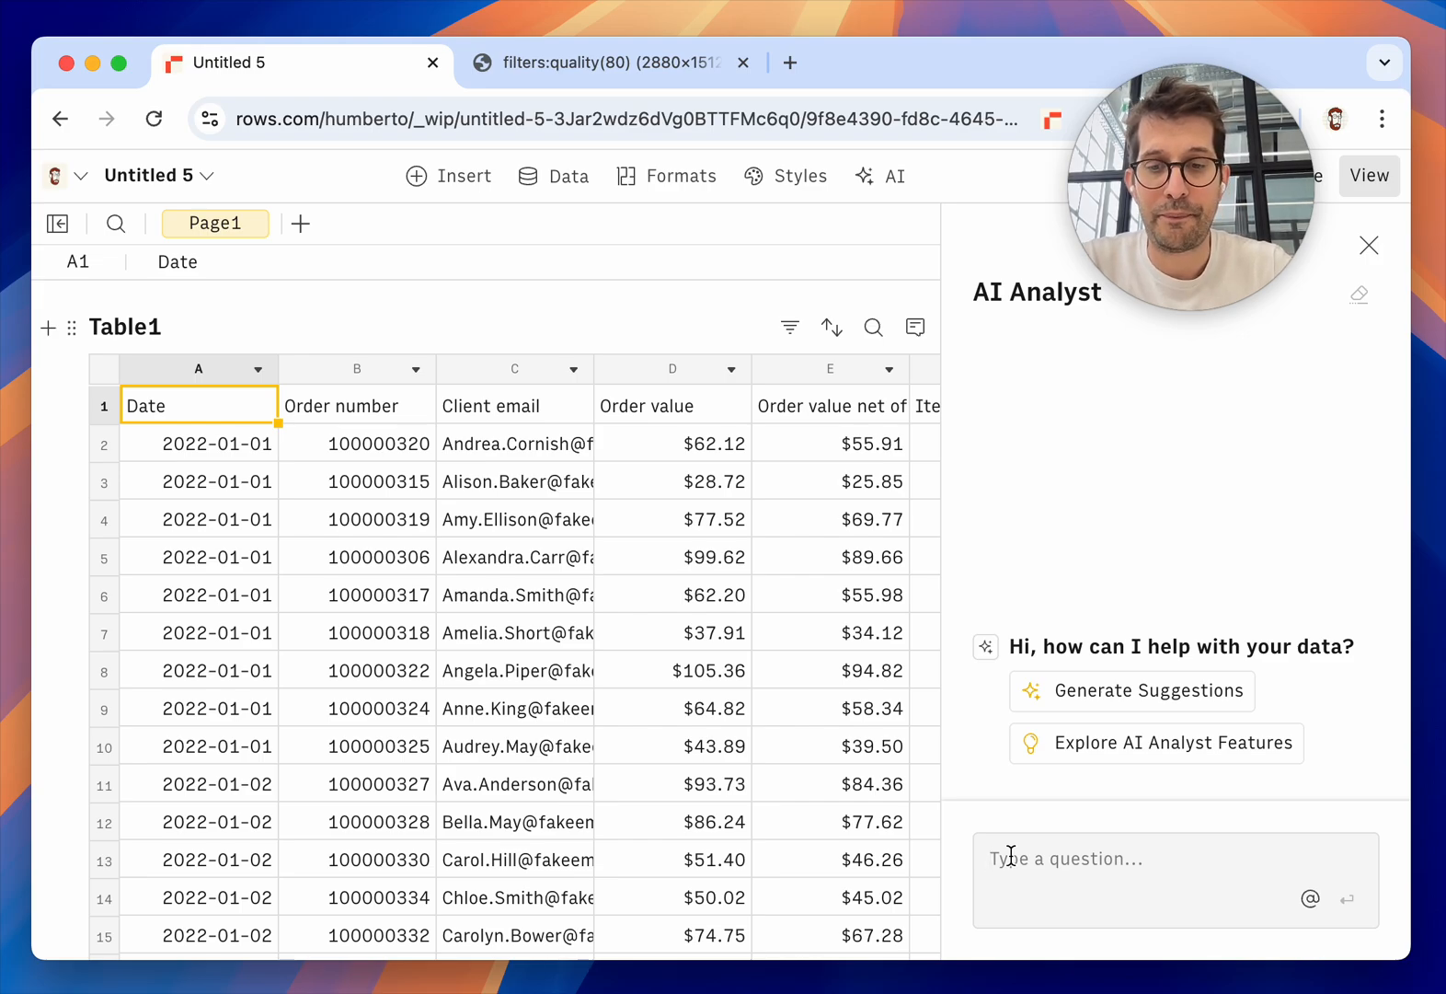
Step: Request 'create a cohort... Customer return rate, per cohort month per month' from the AI Analyst
{"action": "type", "text": "c"}
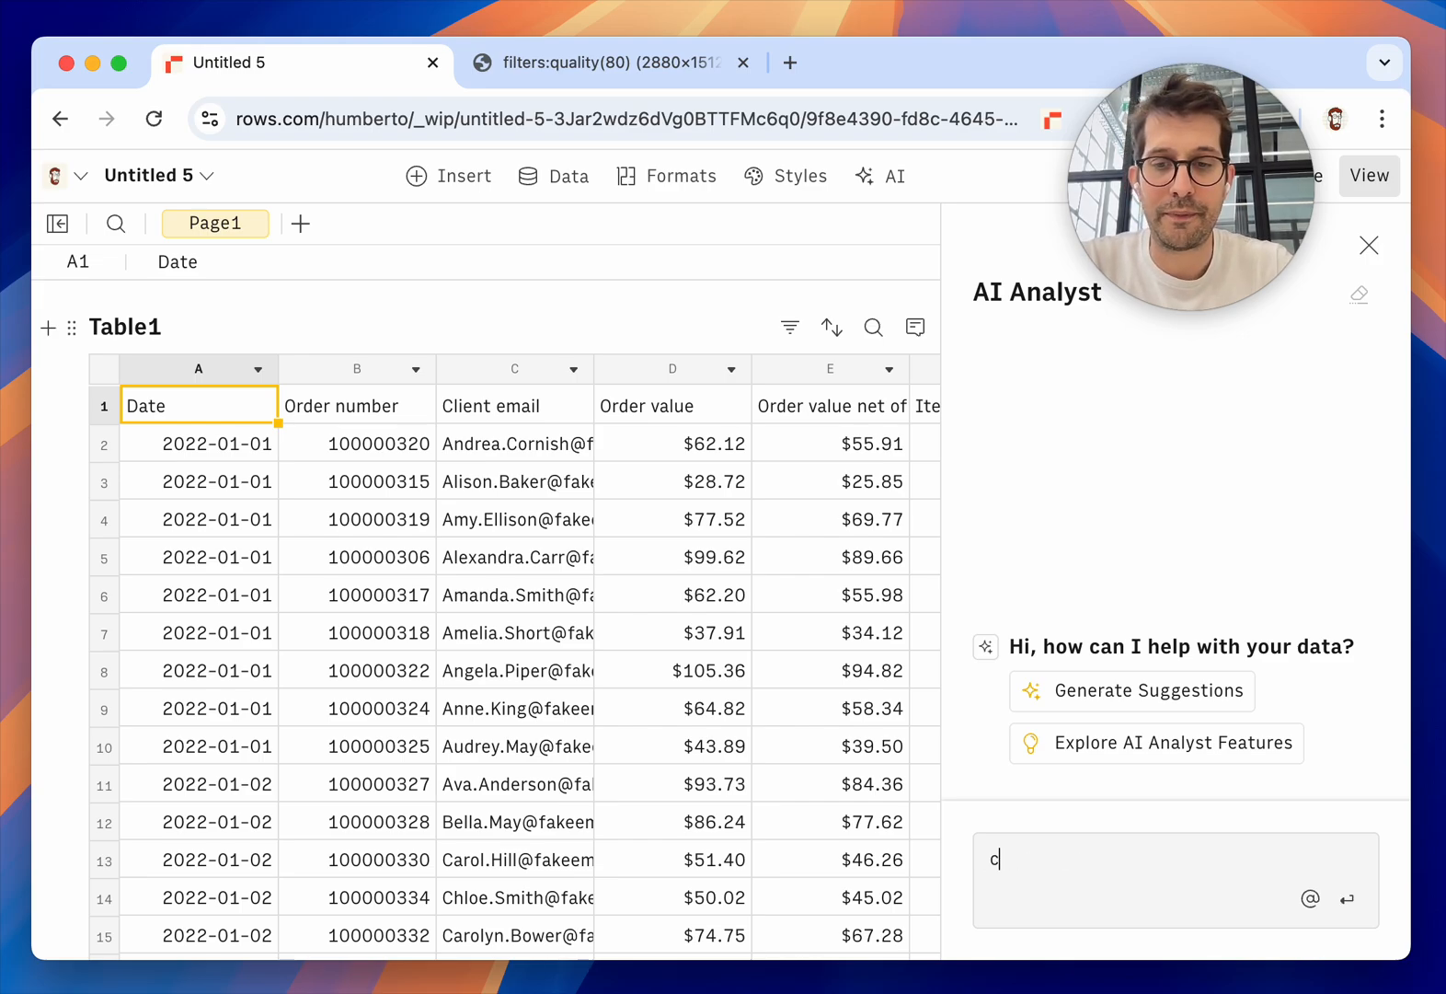
{"action": "type", "text": "reate a cohort table with"}
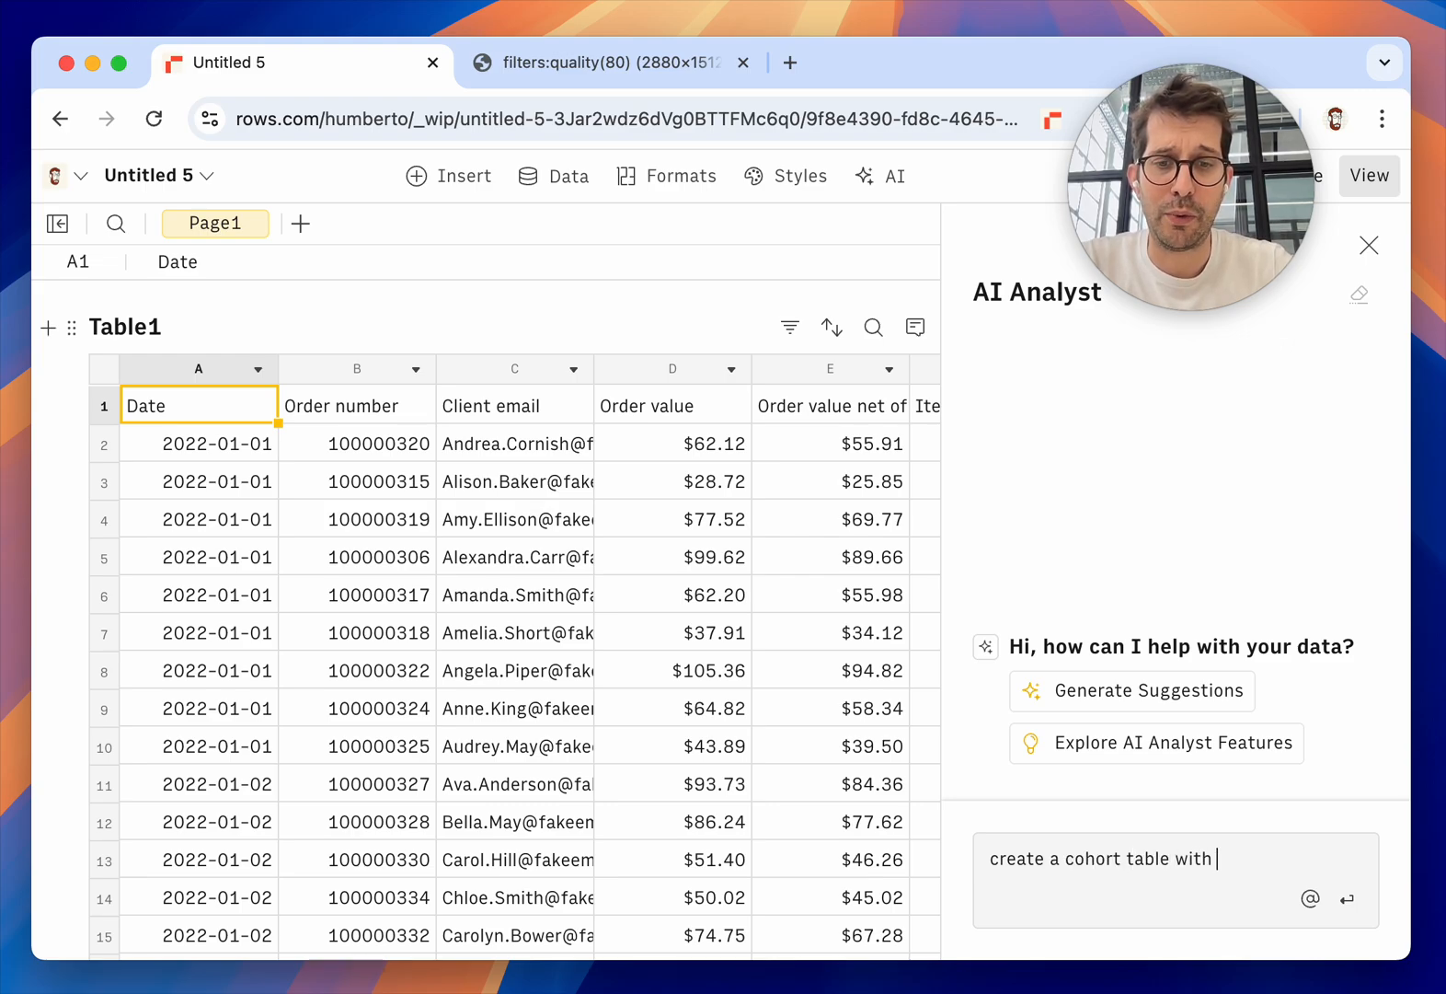
{"action": "type", "text": "Customer re"}
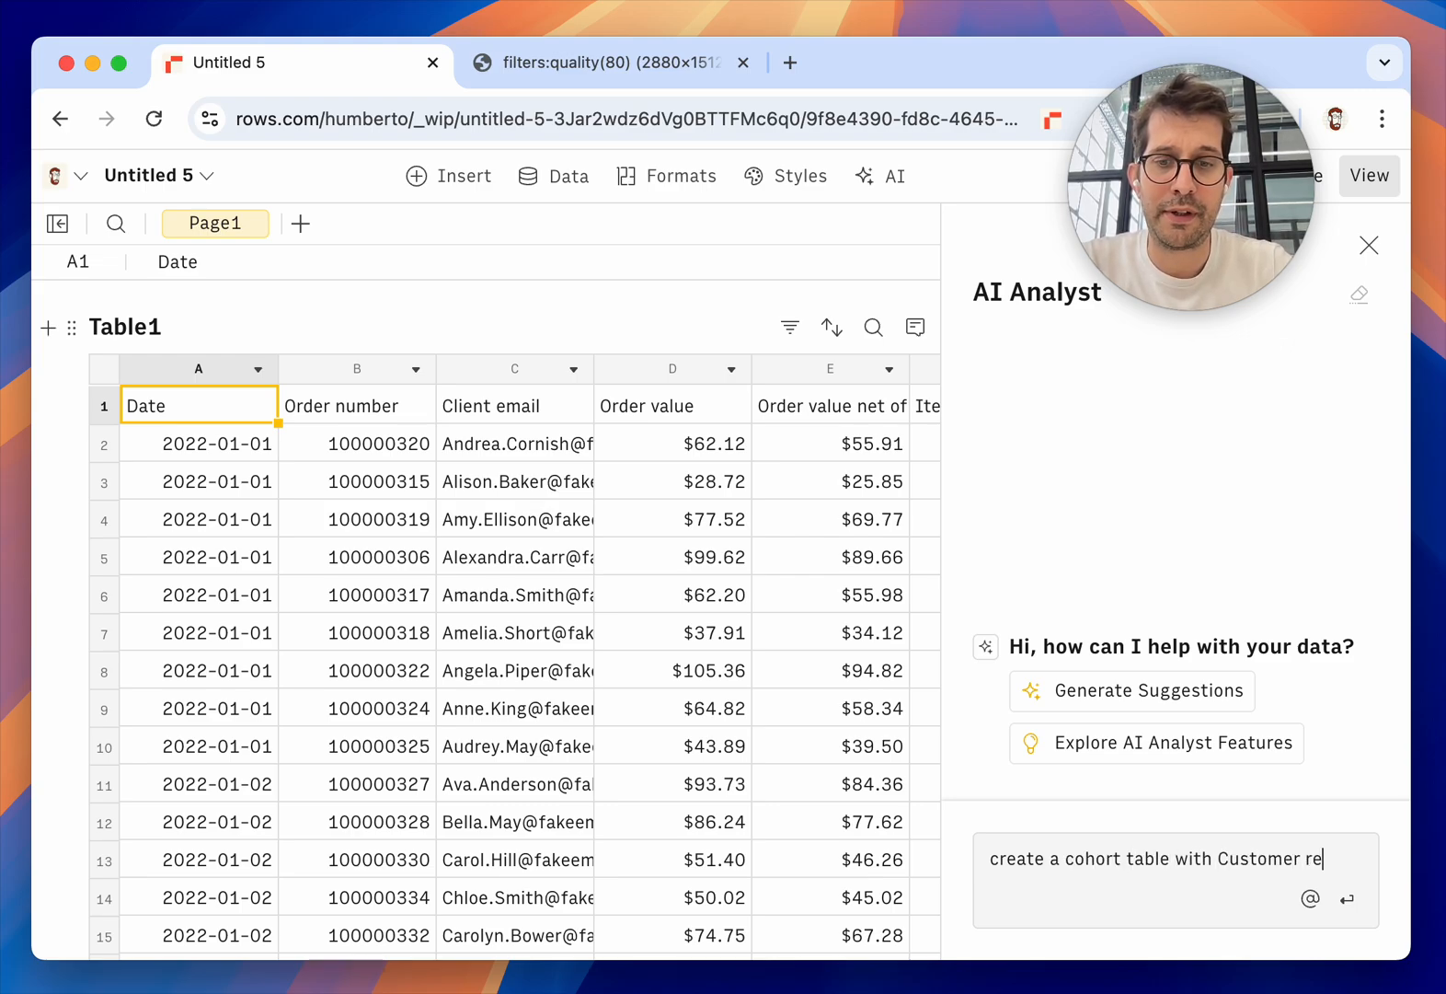
{"action": "type", "text": "turn rate, per"}
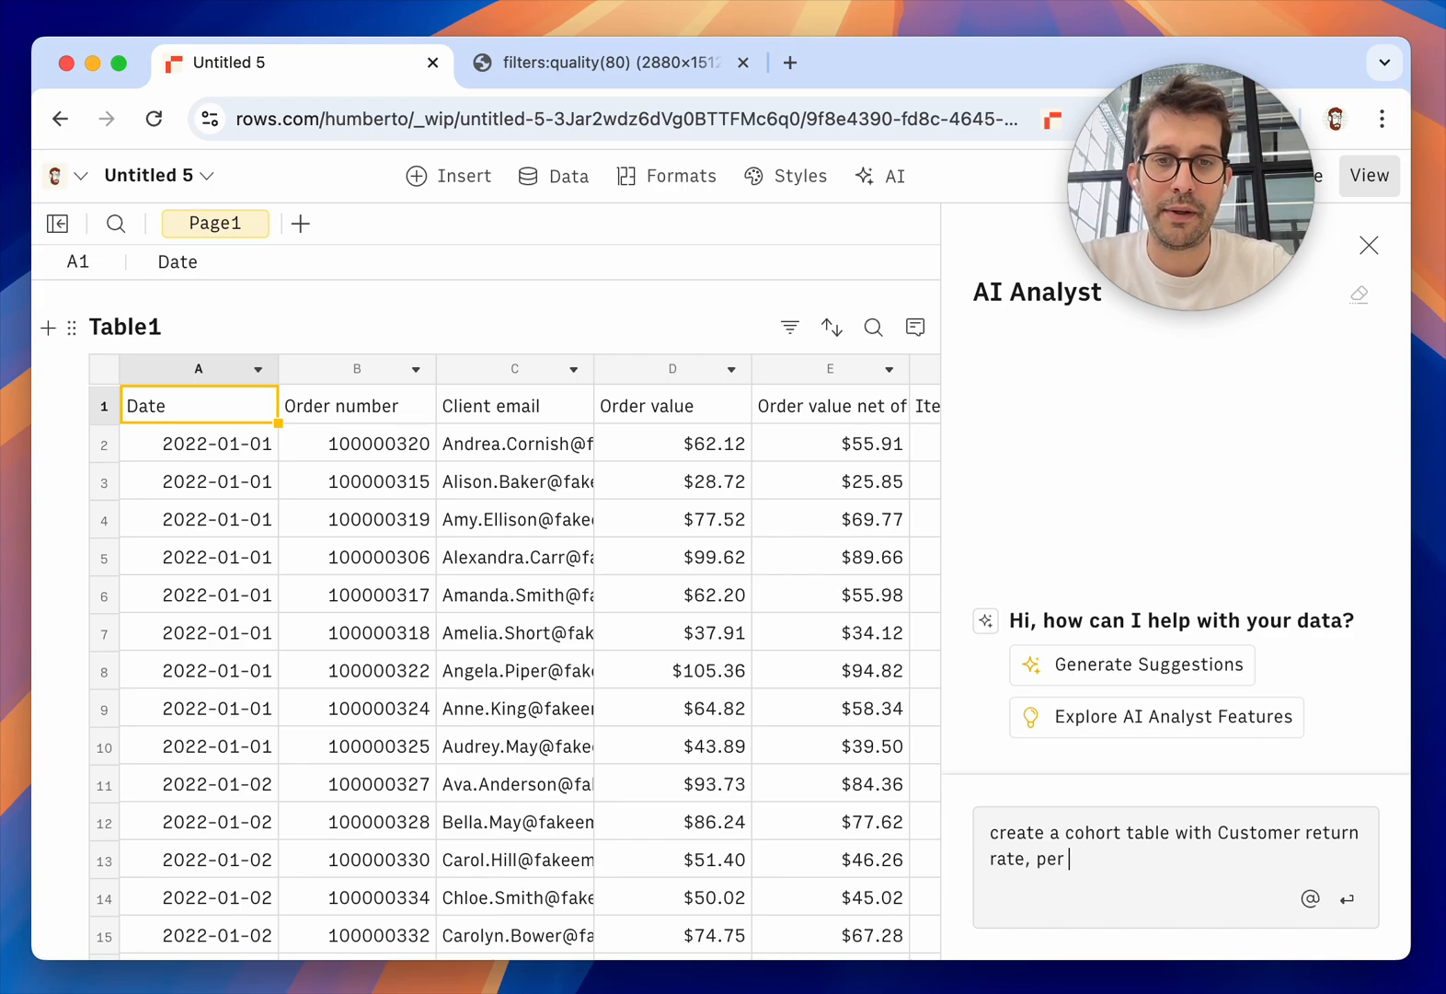
{"action": "type", "text": "cohort month"}
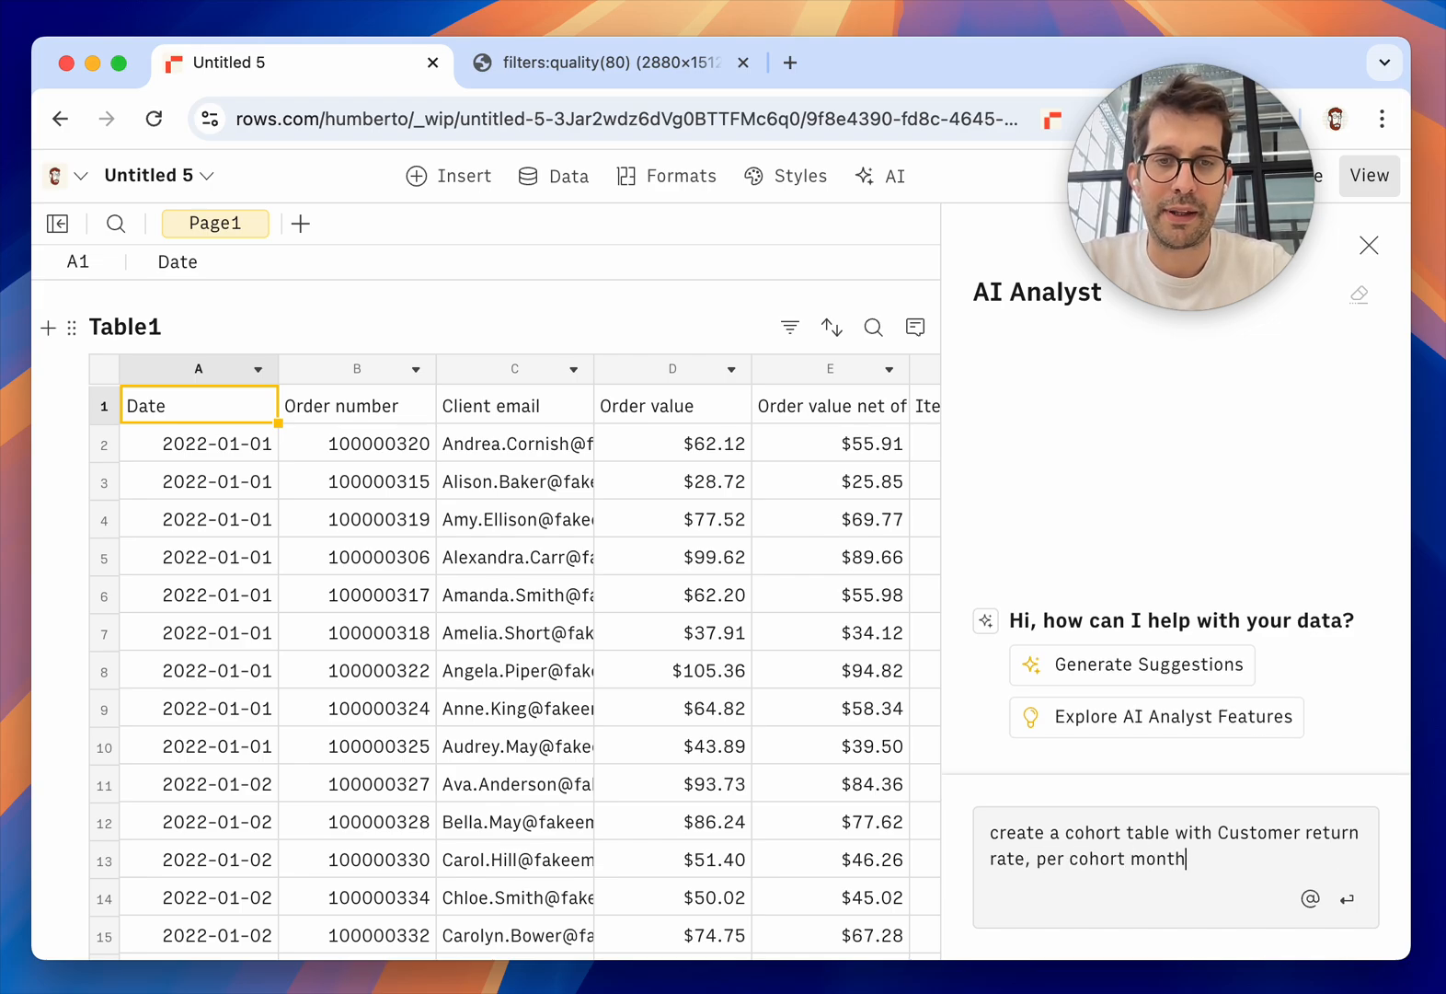
{"action": "type", "text": "per moneh"}
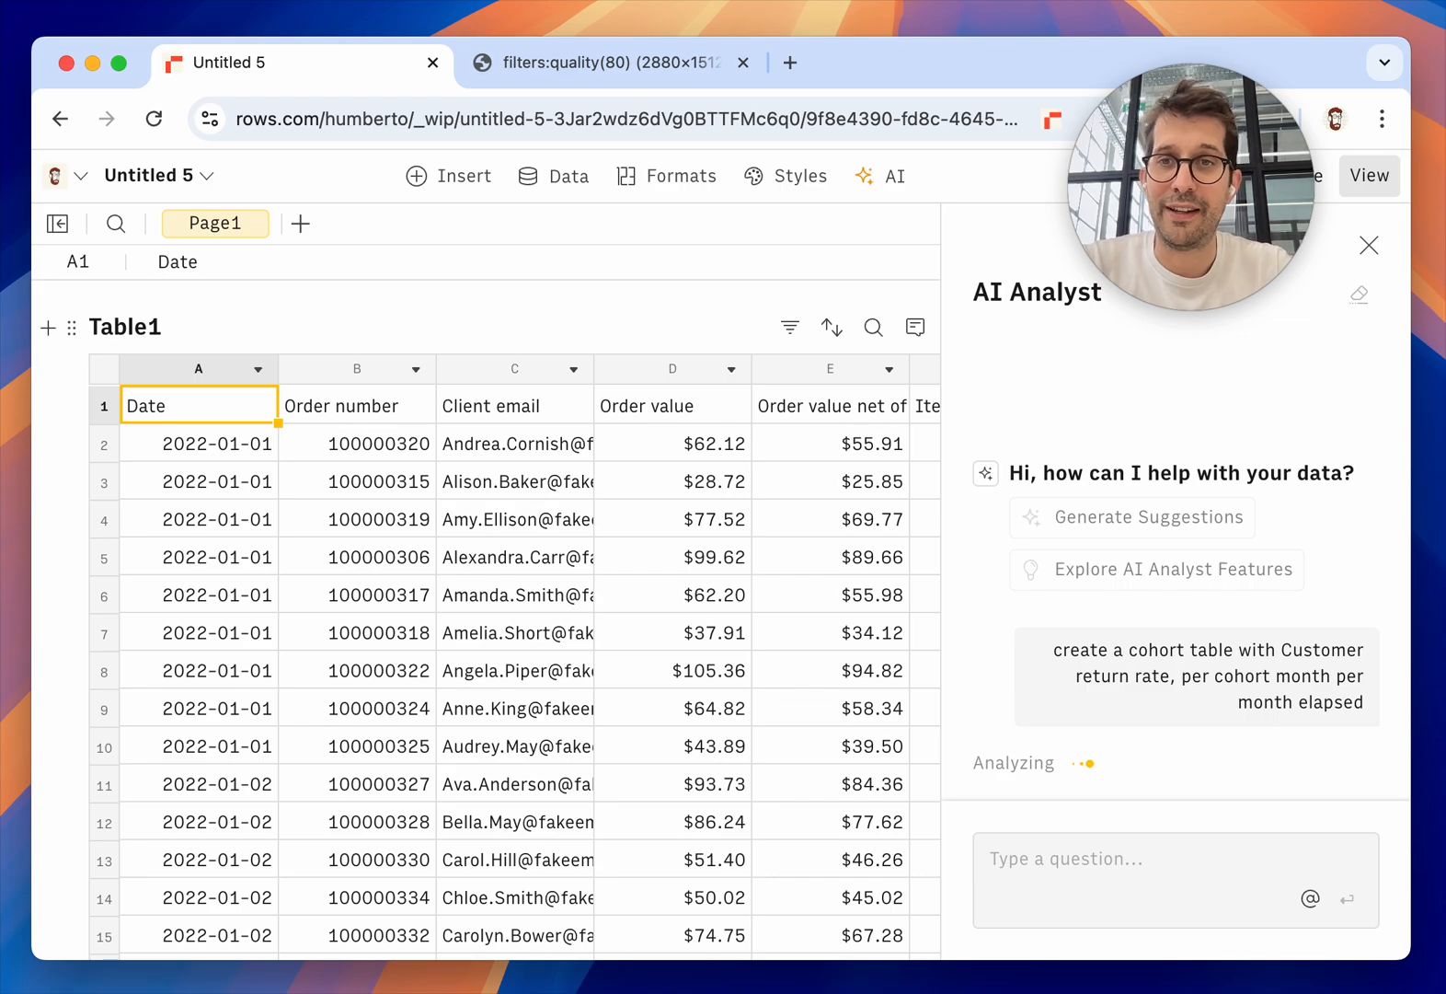
Step: Close the AI Analyst panel to reveal the Cohort Return Rate Table for cohorts 2022-01 to 2022-12
{"action": "left_click", "coordinate": [609, 63]}
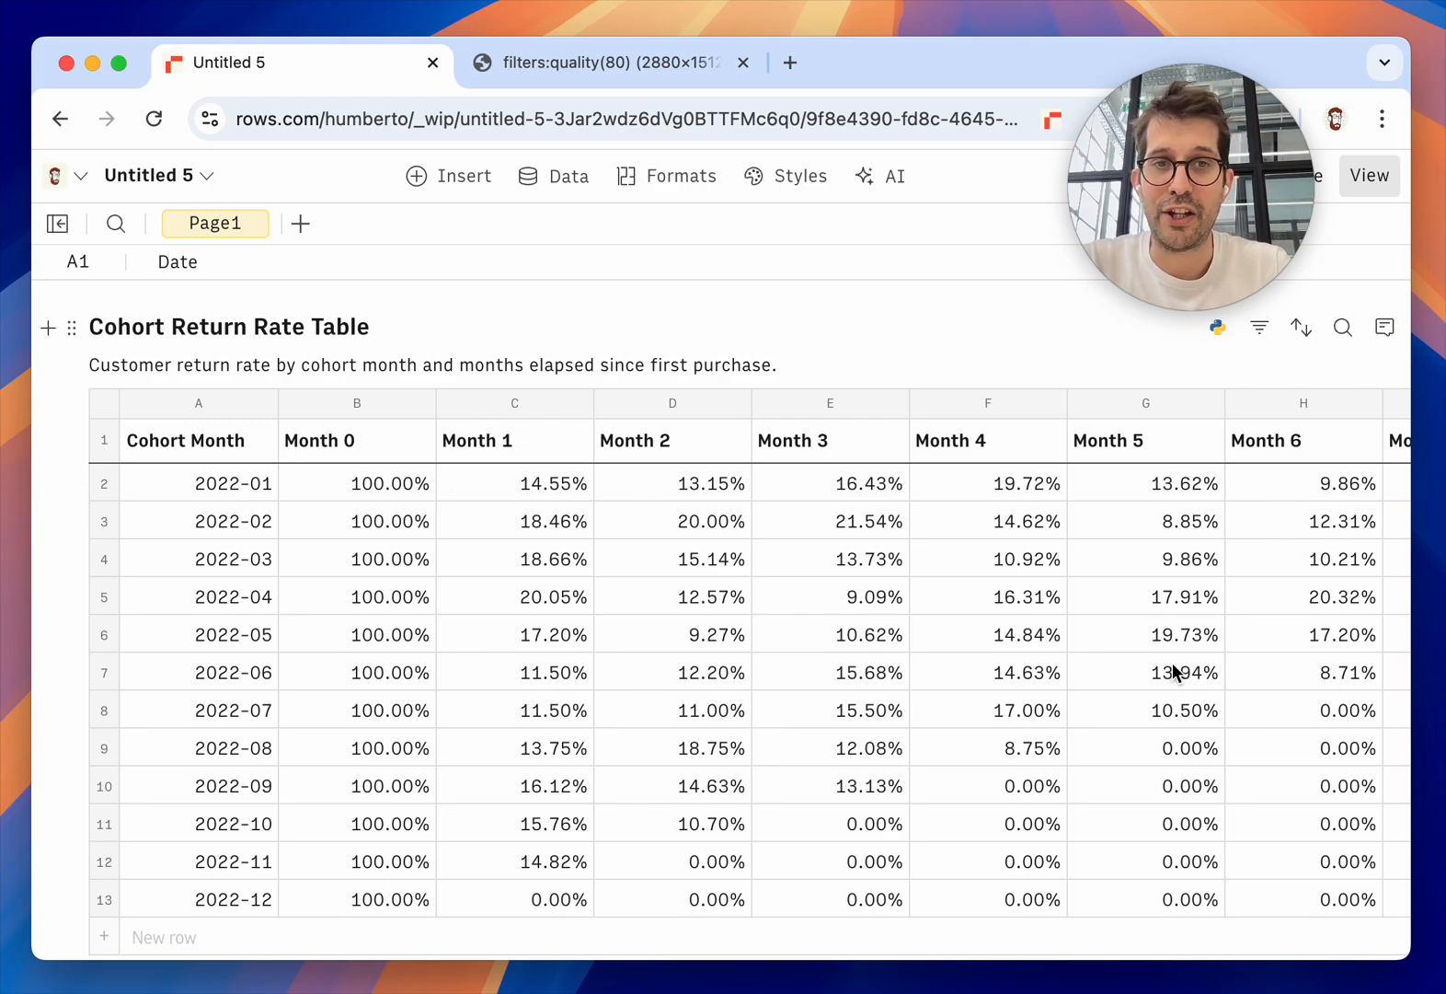
{"action": "scroll", "scroll_direction": "down", "scroll_amount": 3}
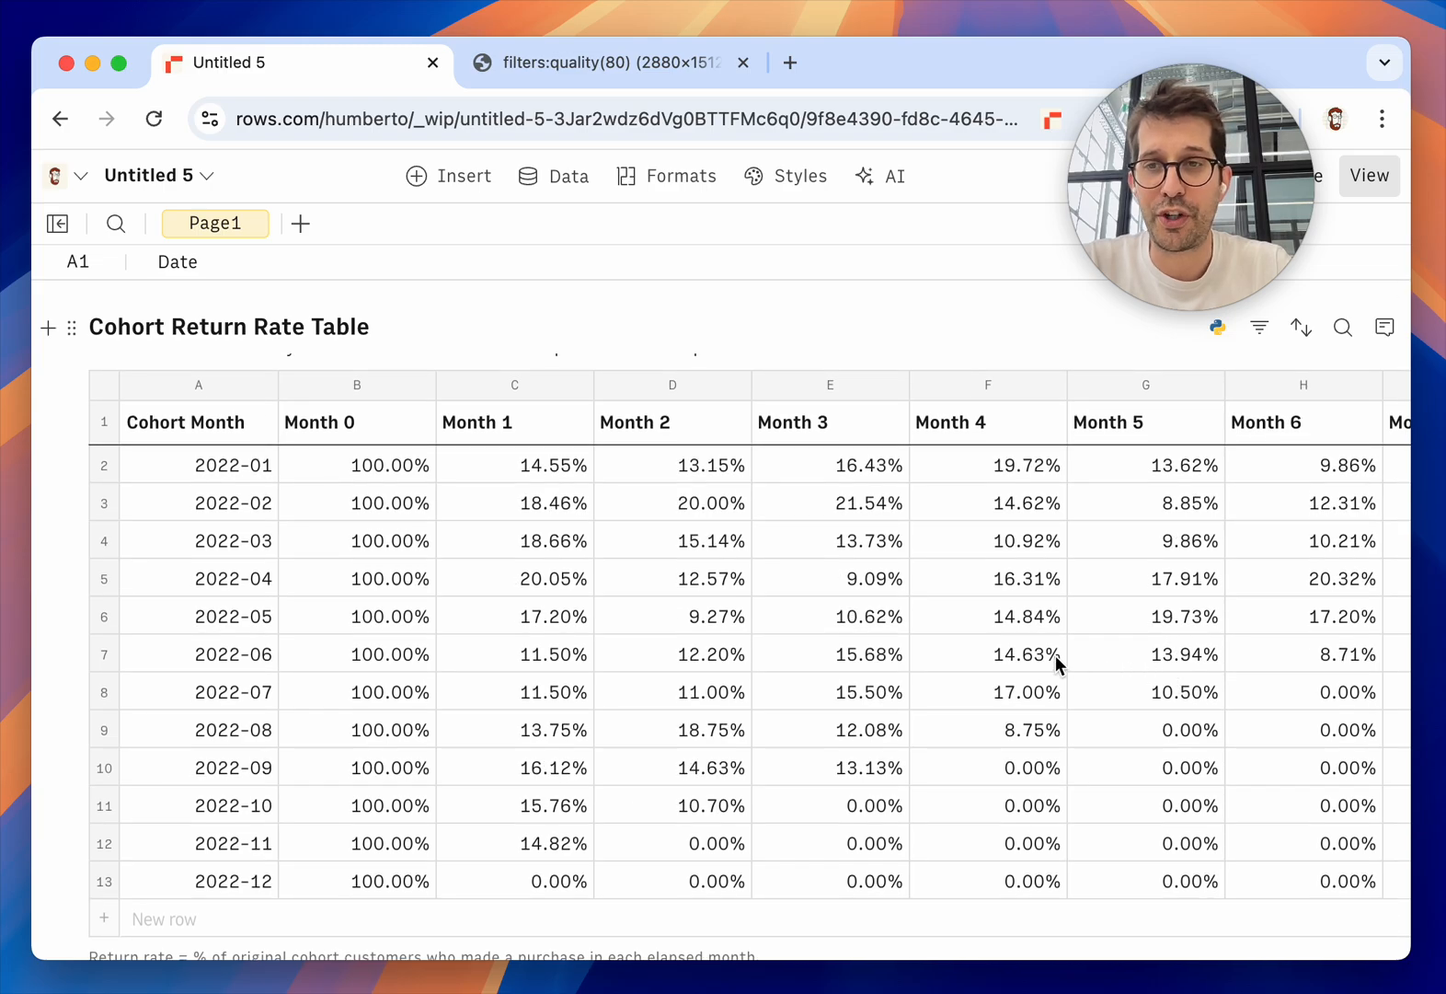
{"action": "left_click", "coordinate": [199, 614]}
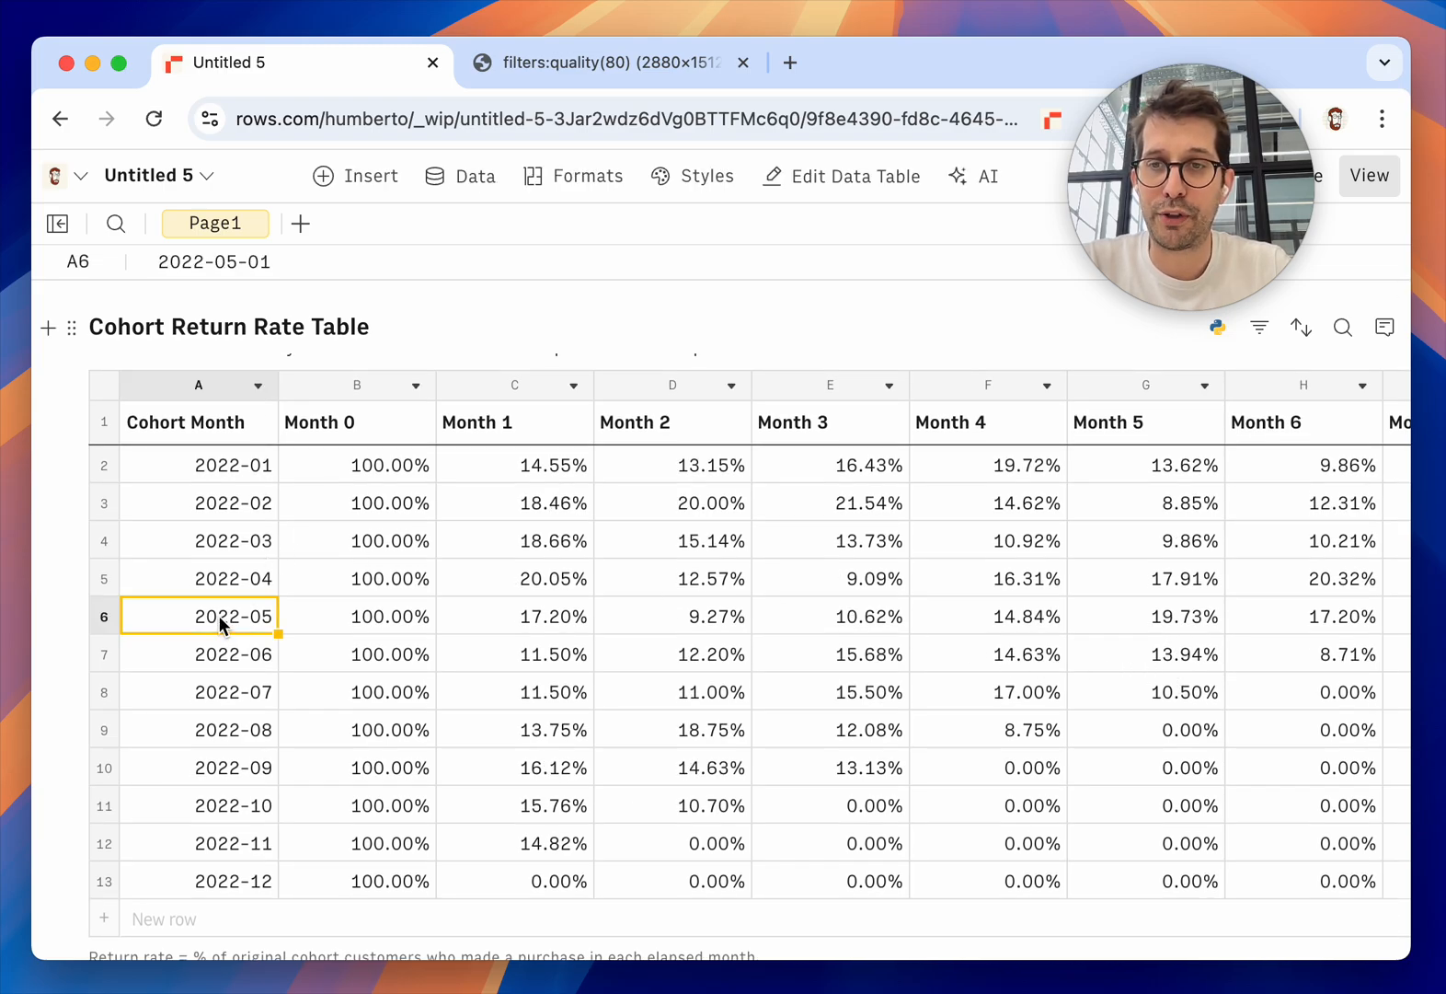
{"action": "mouse_move", "coordinate": [268, 631]}
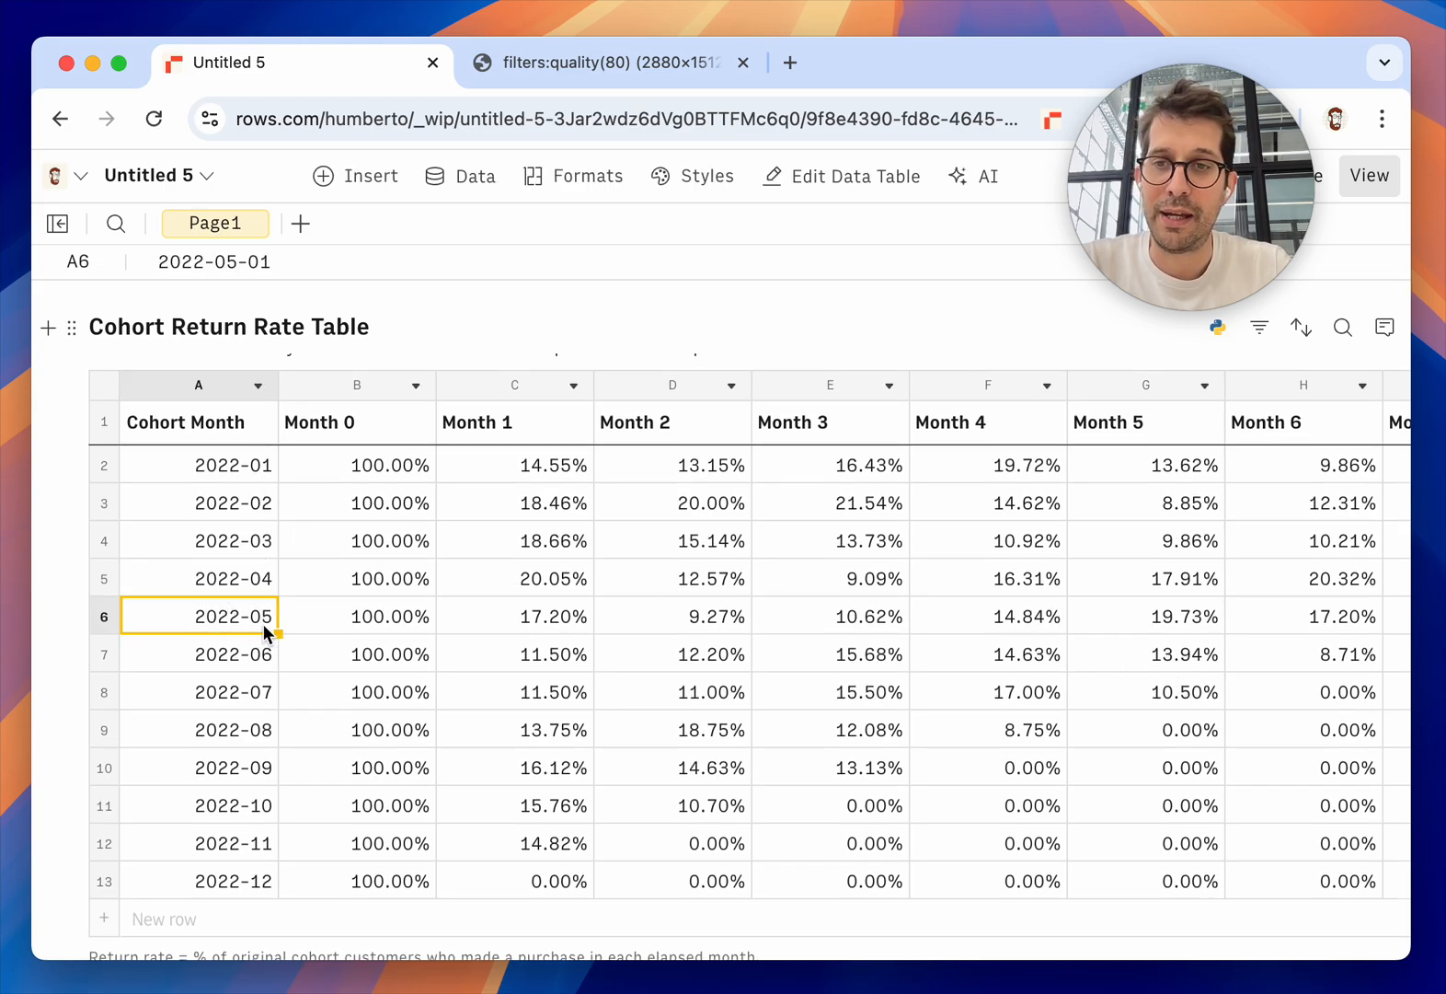
{"action": "mouse_move", "coordinate": [293, 628]}
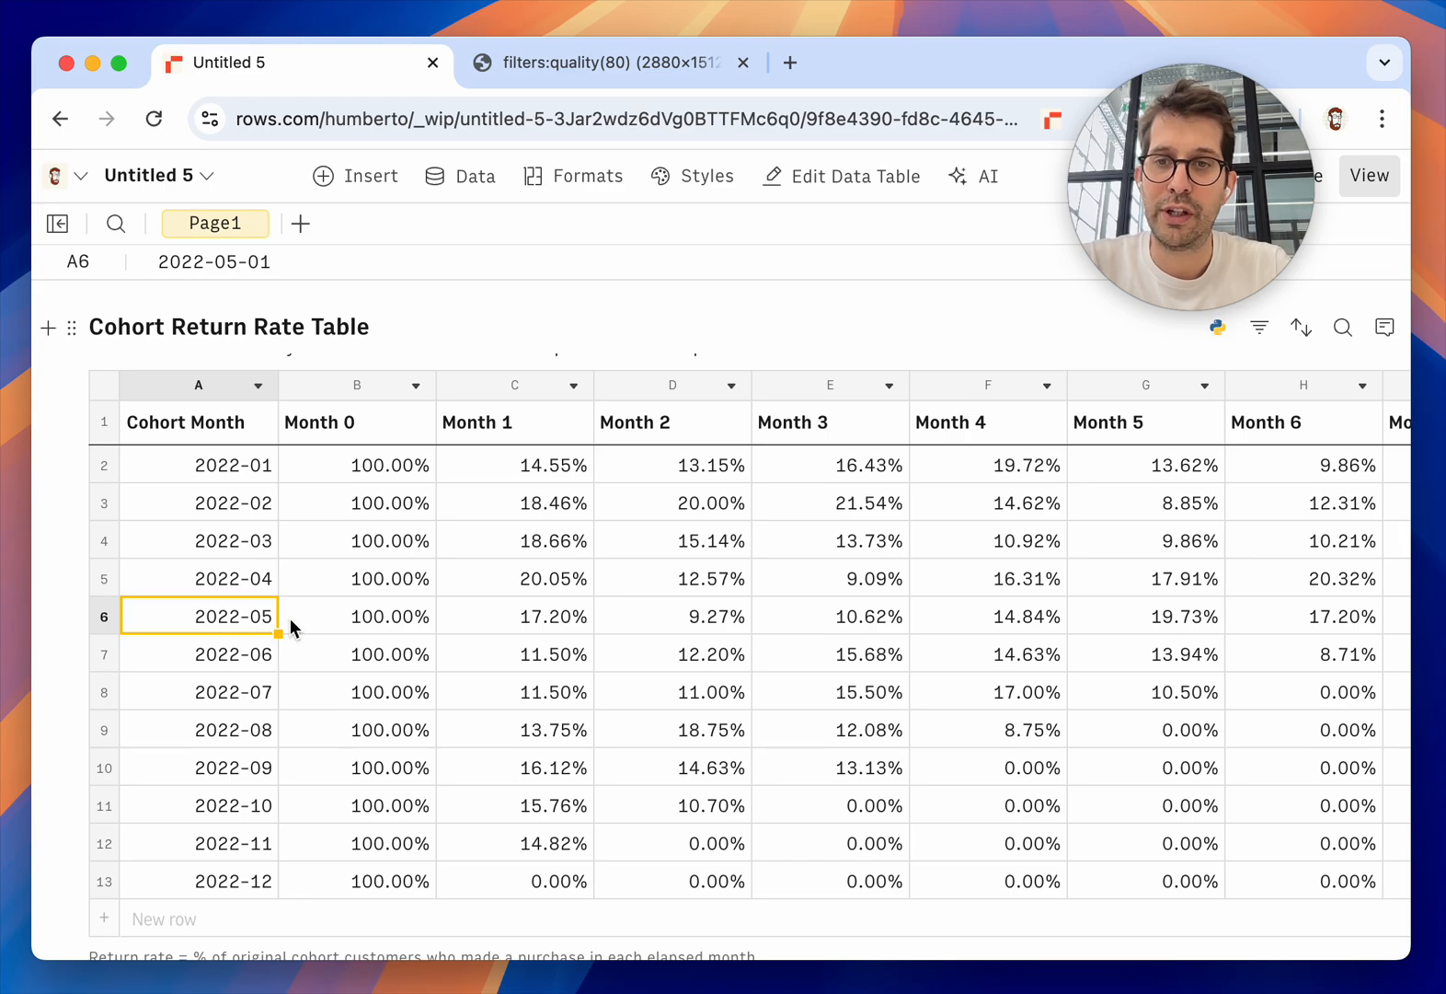
{"action": "left_click", "coordinate": [355, 615]}
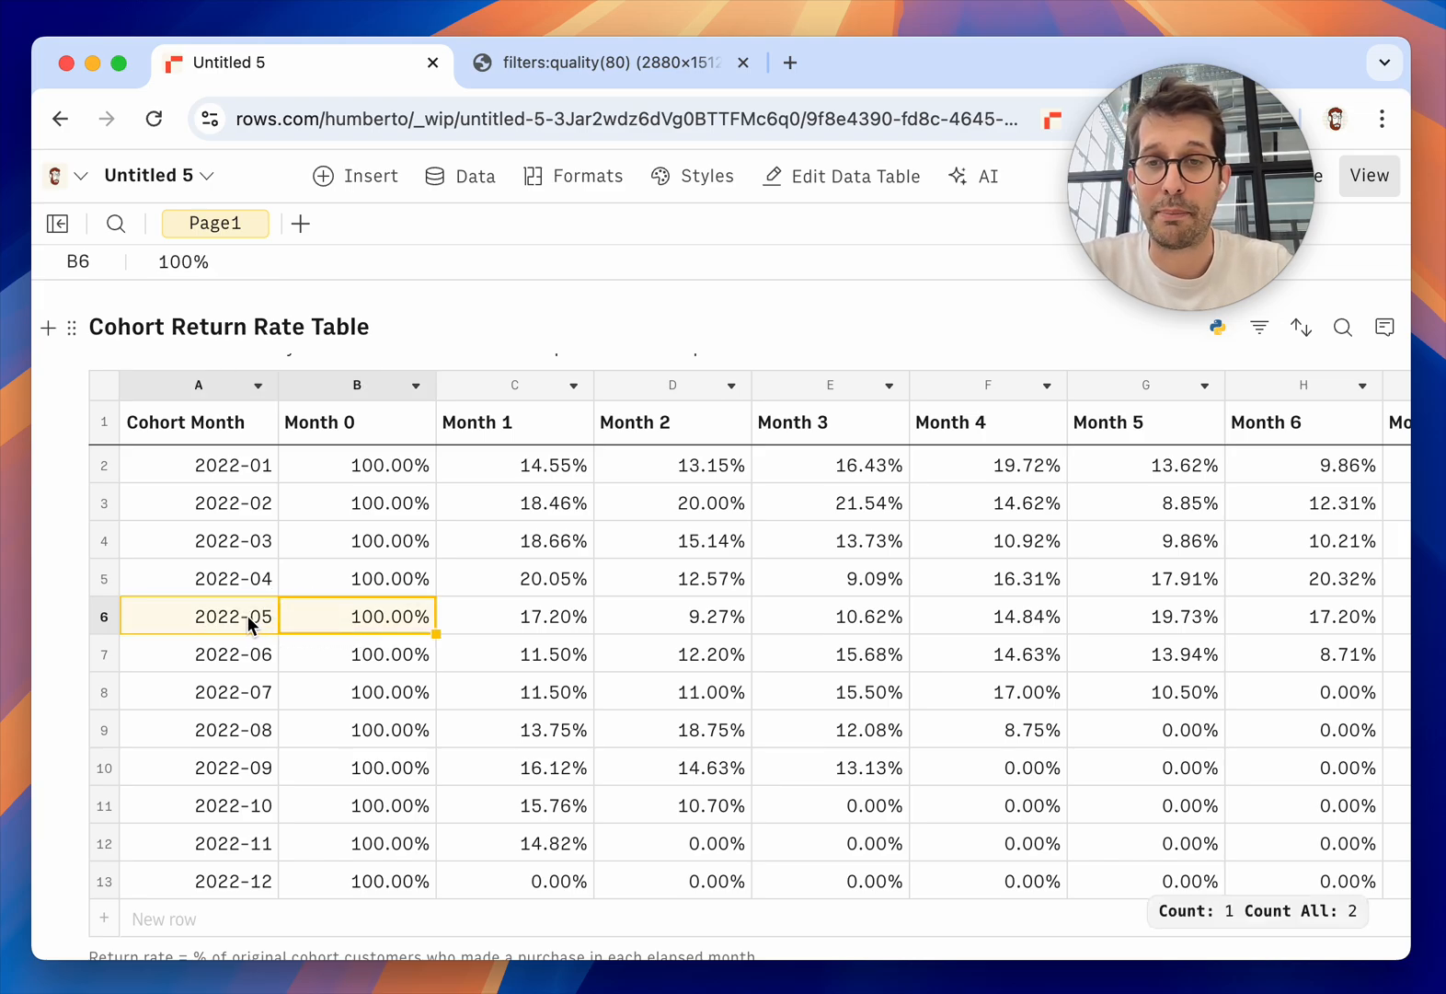
{"action": "left_click", "coordinate": [515, 614]}
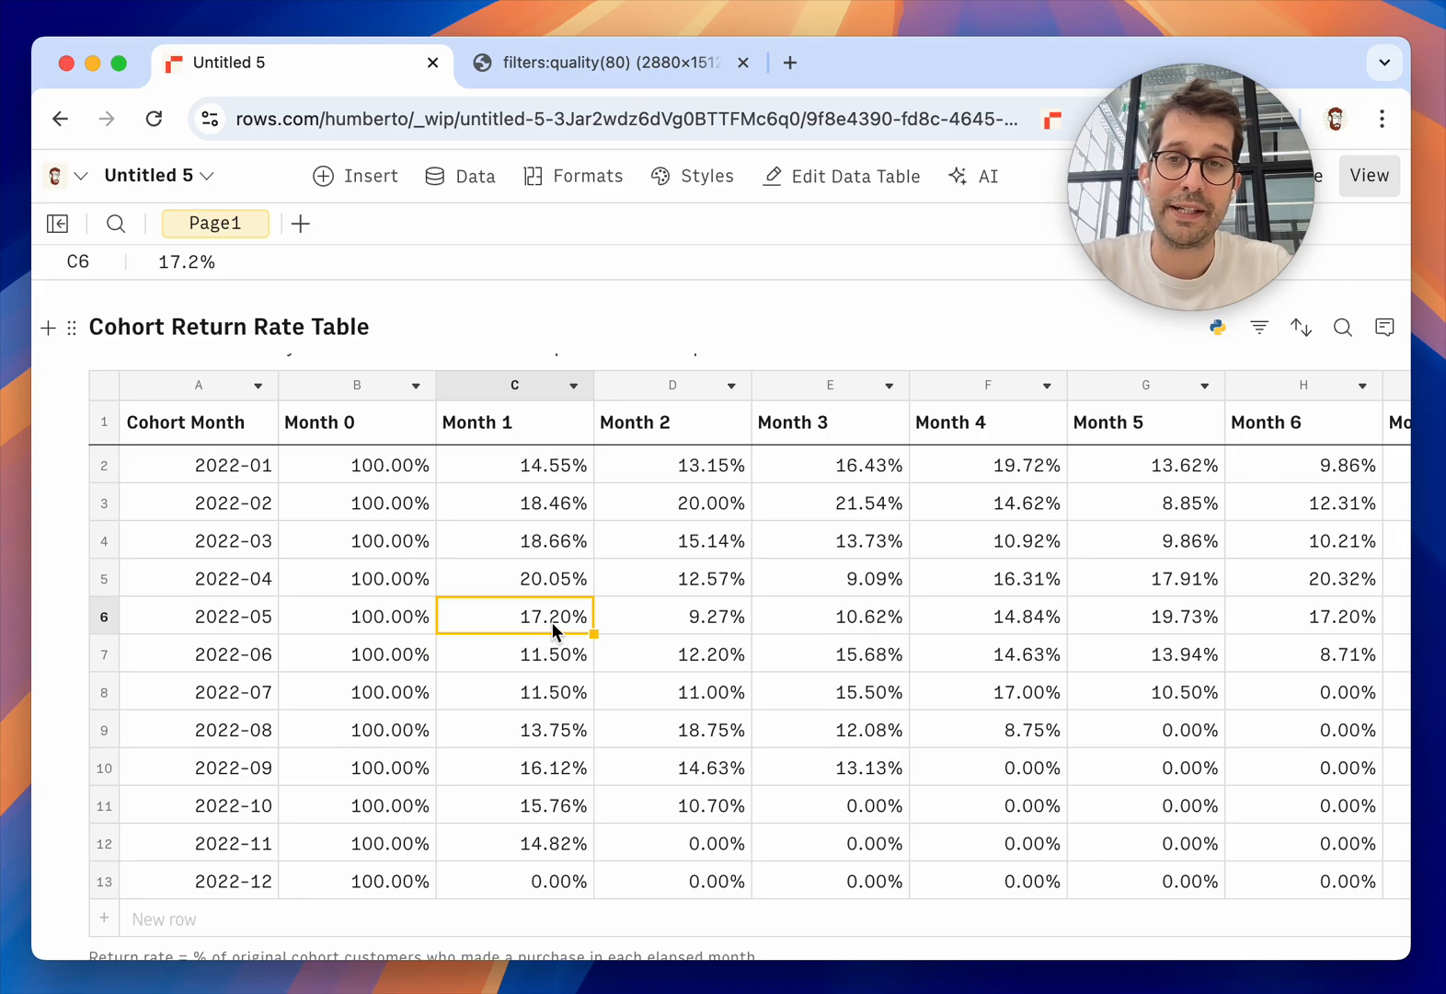
{"action": "left_click", "coordinate": [672, 614]}
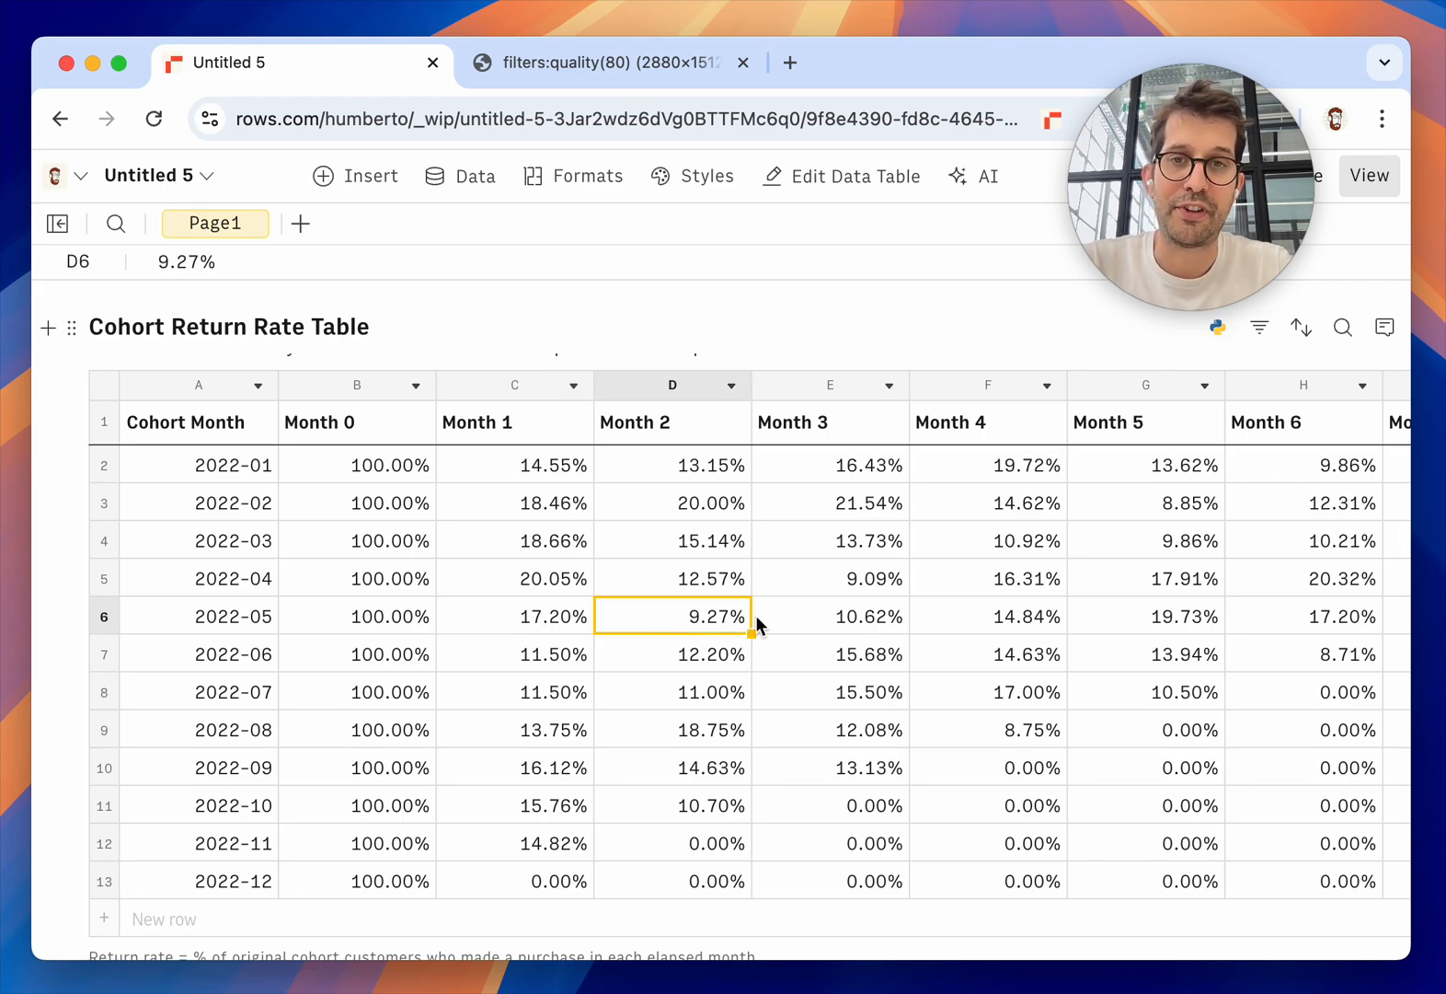
{"action": "left_click", "coordinate": [828, 615]}
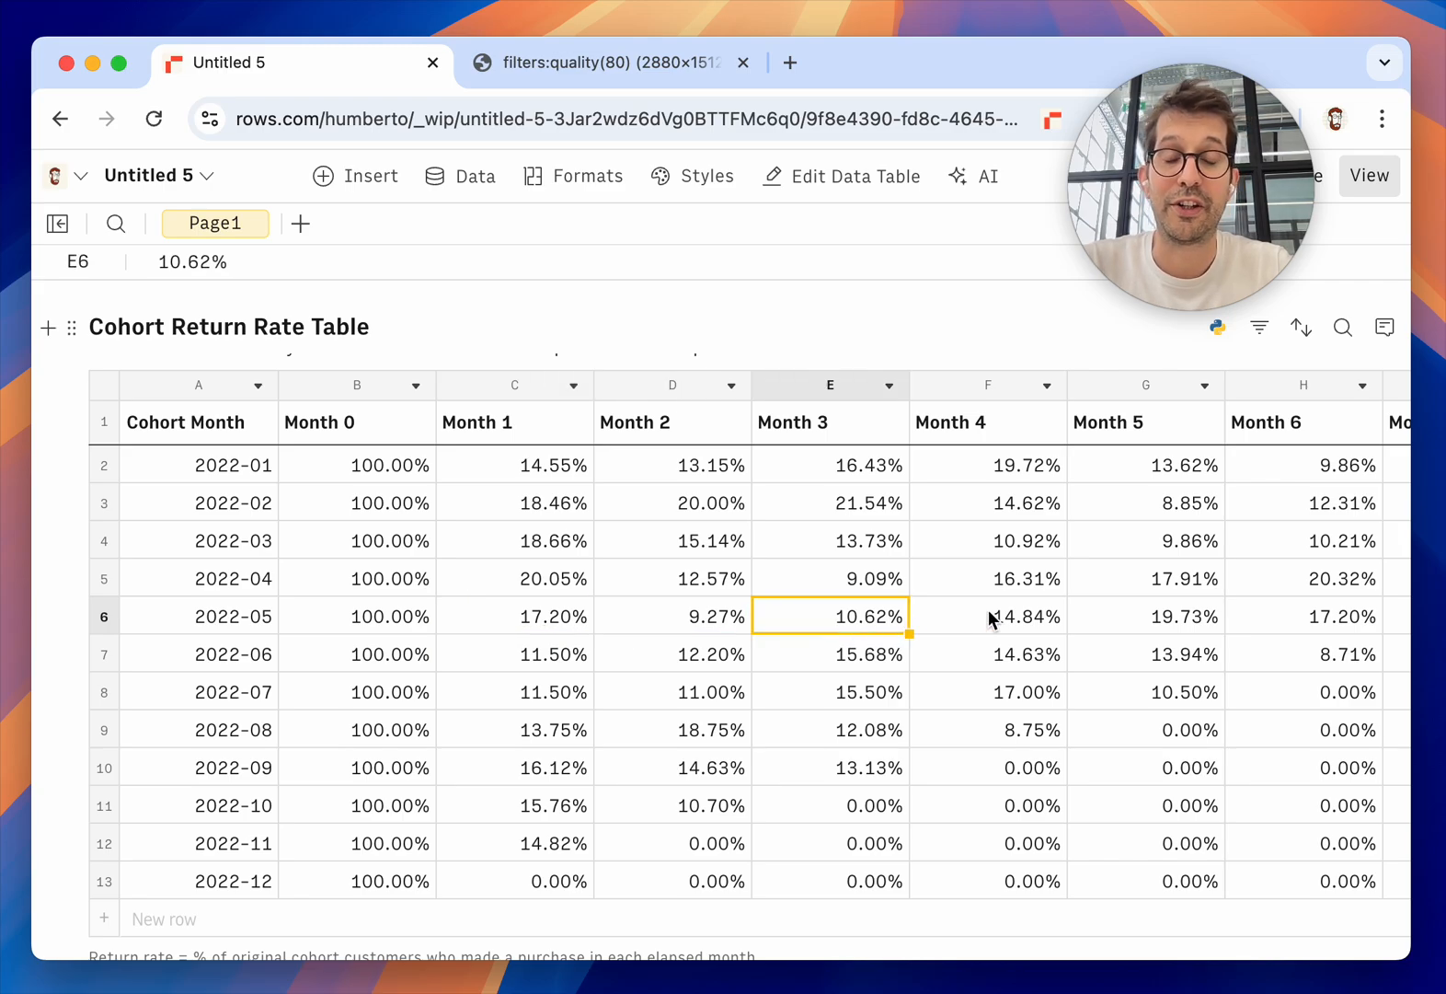
{"action": "left_click", "coordinate": [357, 464]}
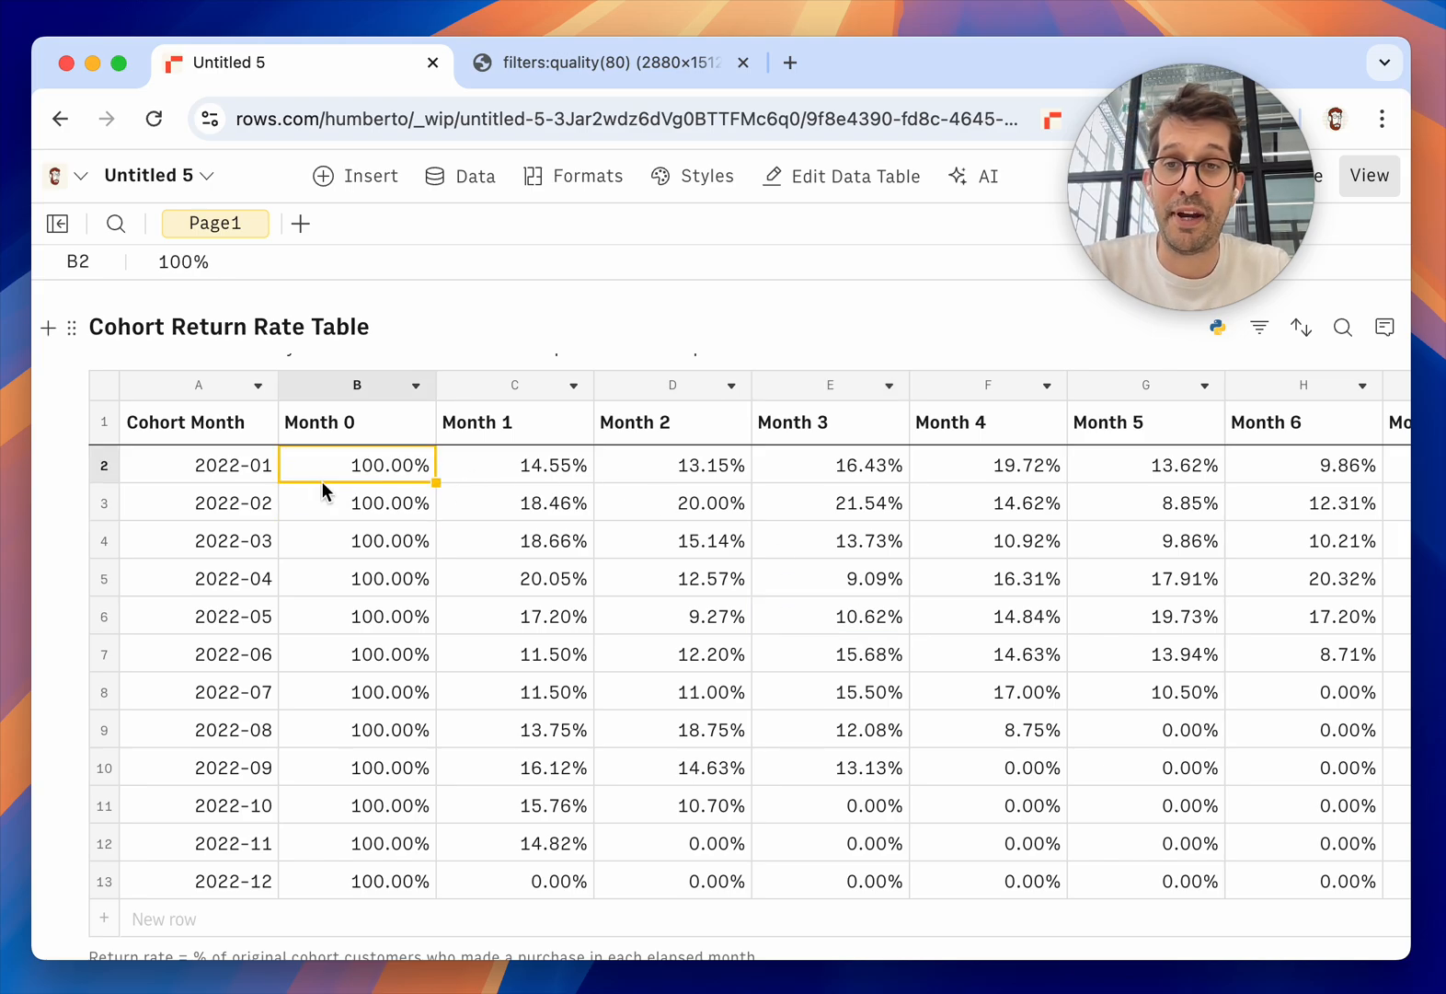
{"action": "left_click", "coordinate": [355, 577]}
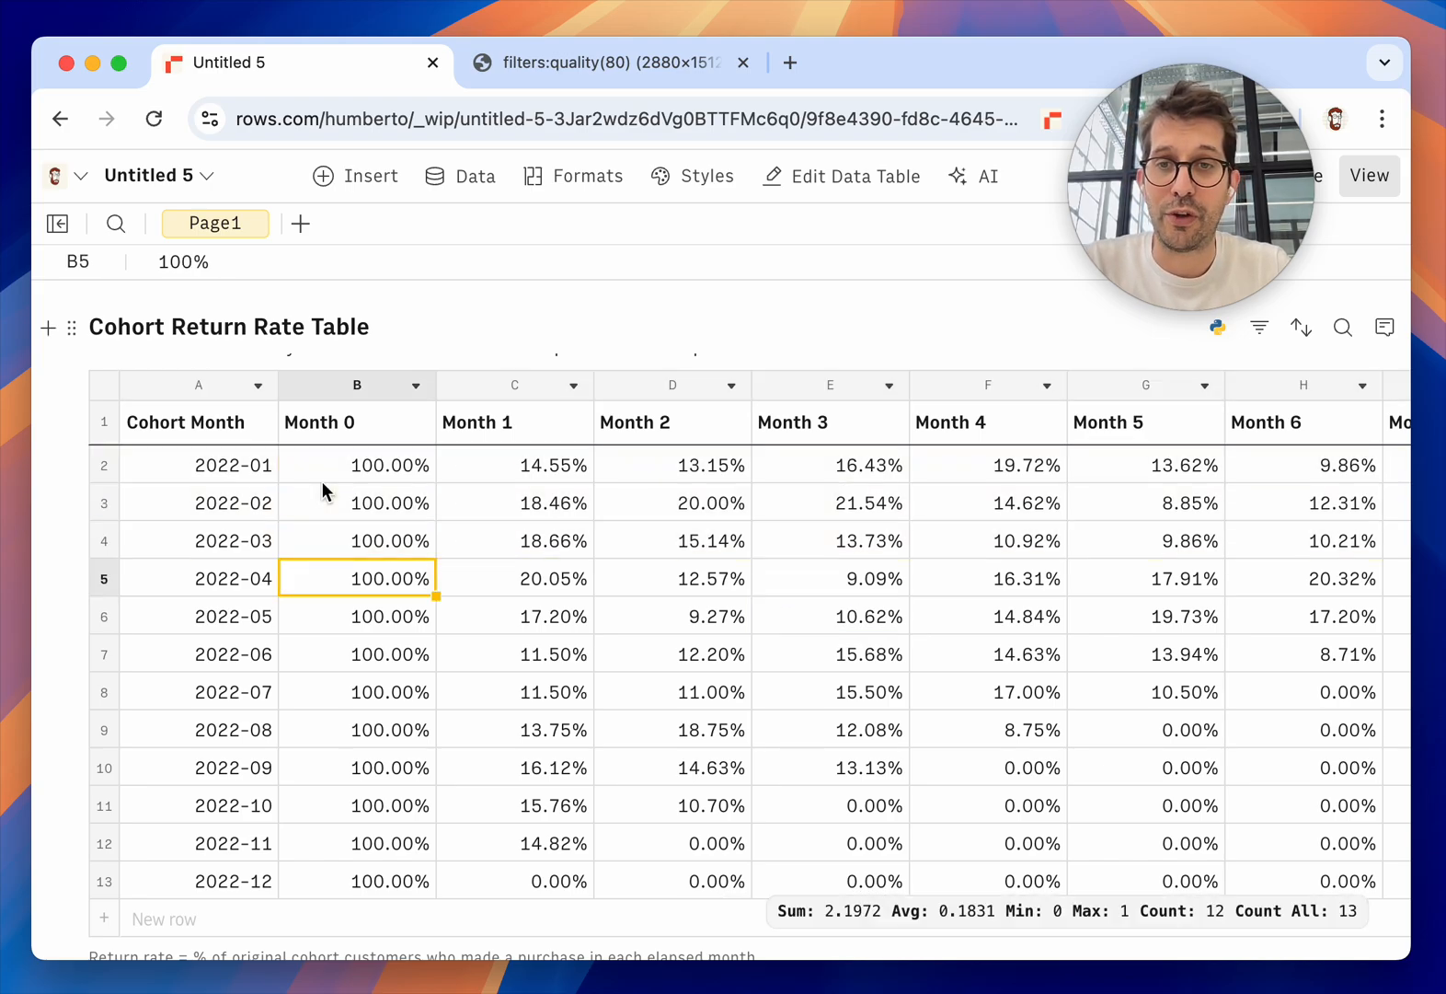
{"action": "left_click", "coordinate": [356, 691]}
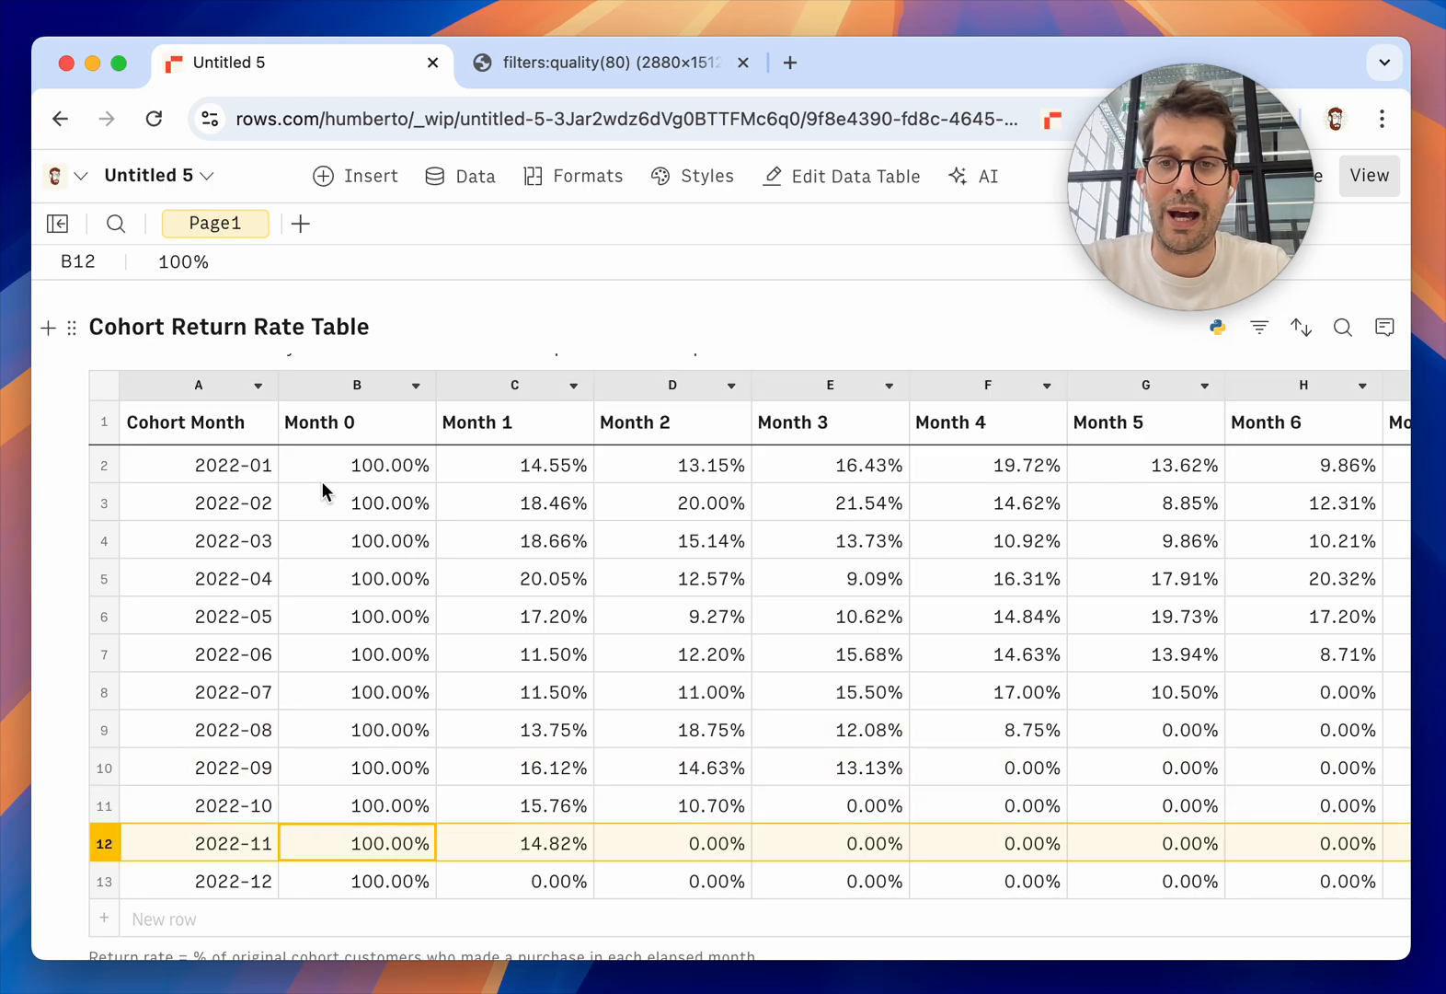
{"action": "left_click", "coordinate": [357, 728]}
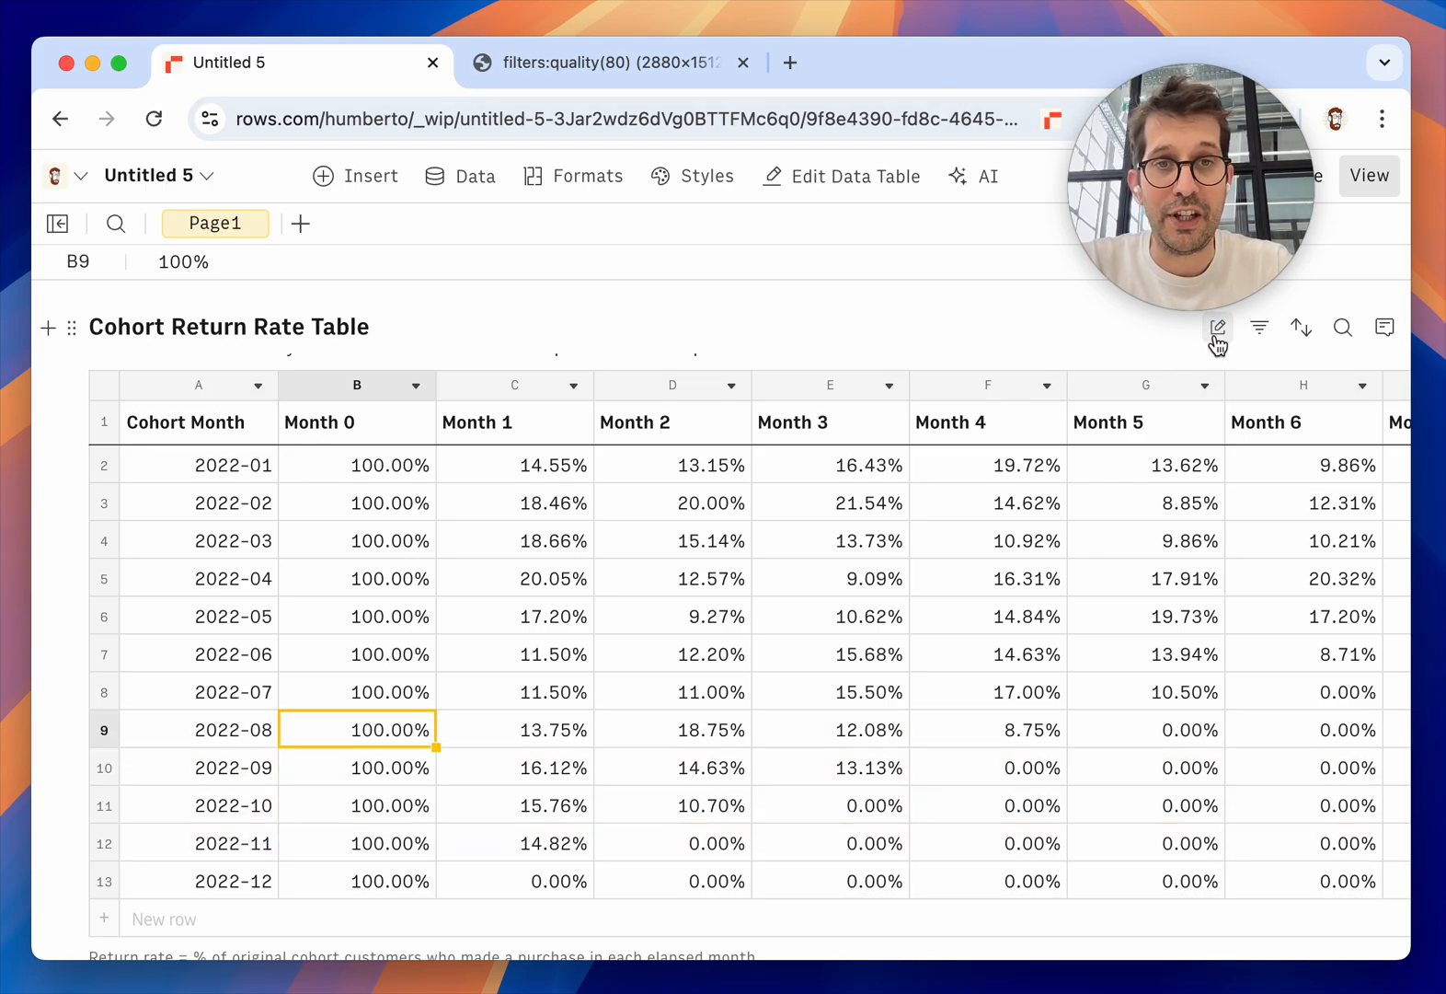
{"action": "left_click", "coordinate": [1218, 326]}
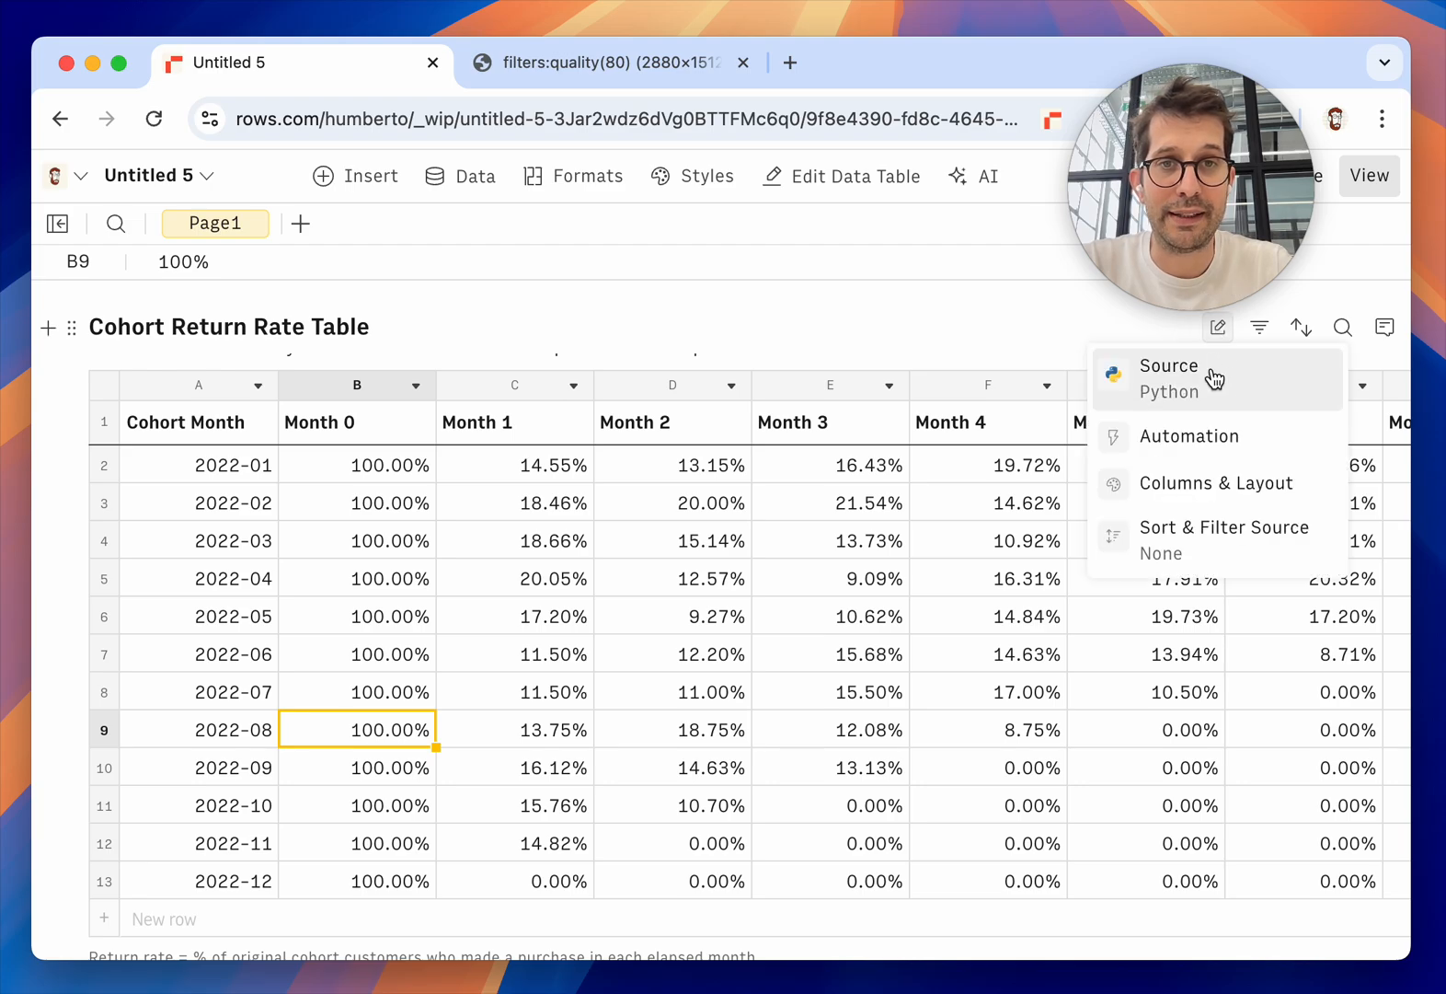
{"action": "left_click", "coordinate": [1170, 378]}
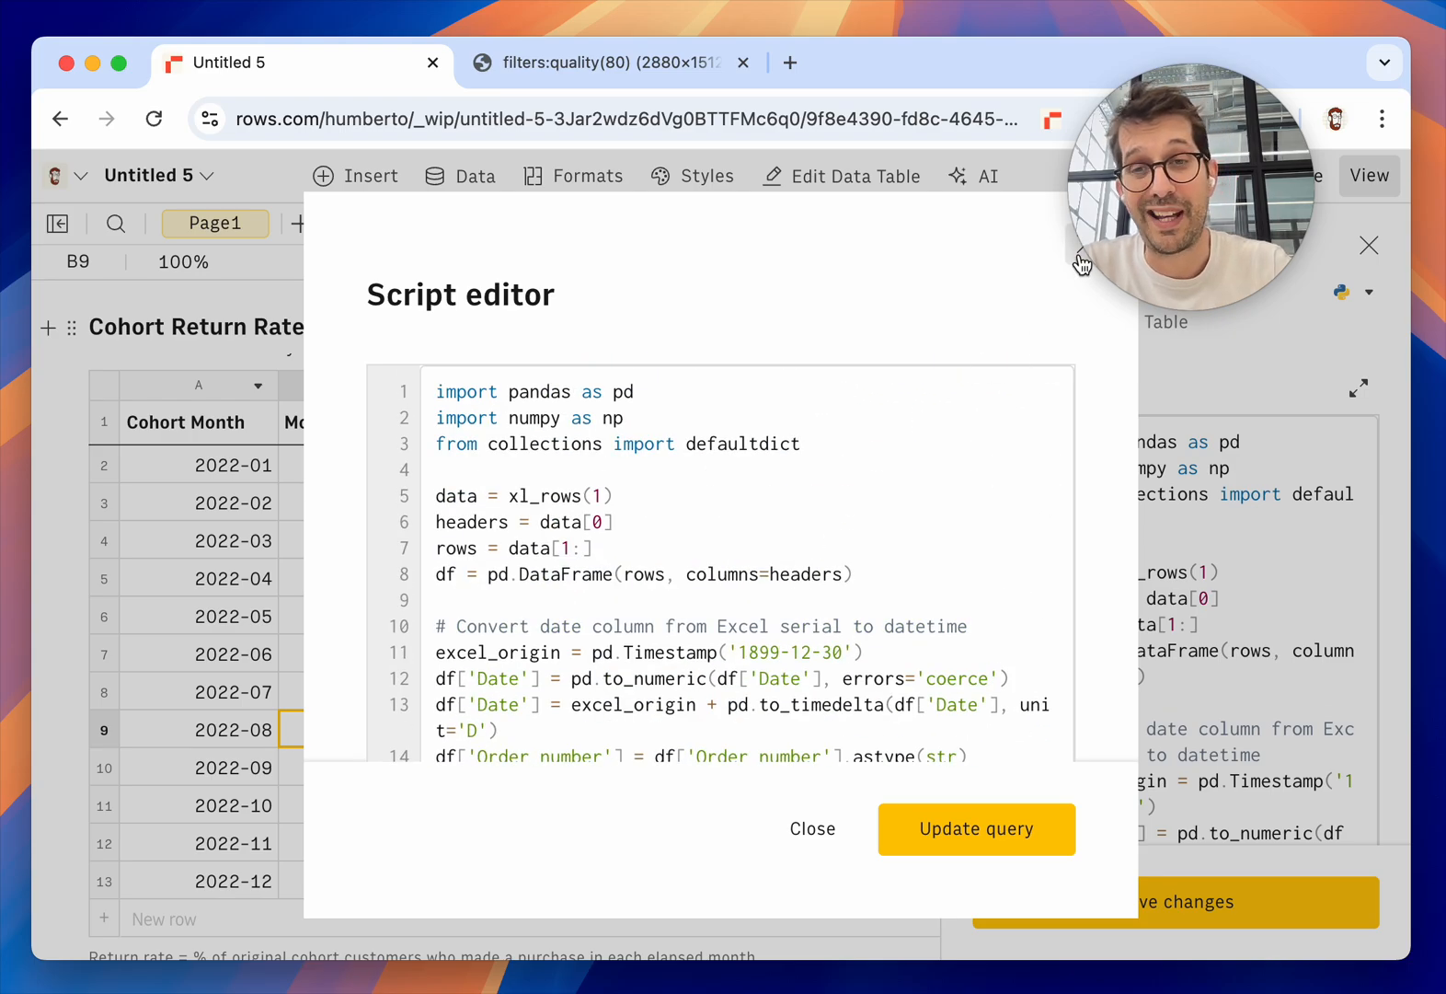
{"action": "scroll", "scroll_direction": "down", "scroll_amount": 3}
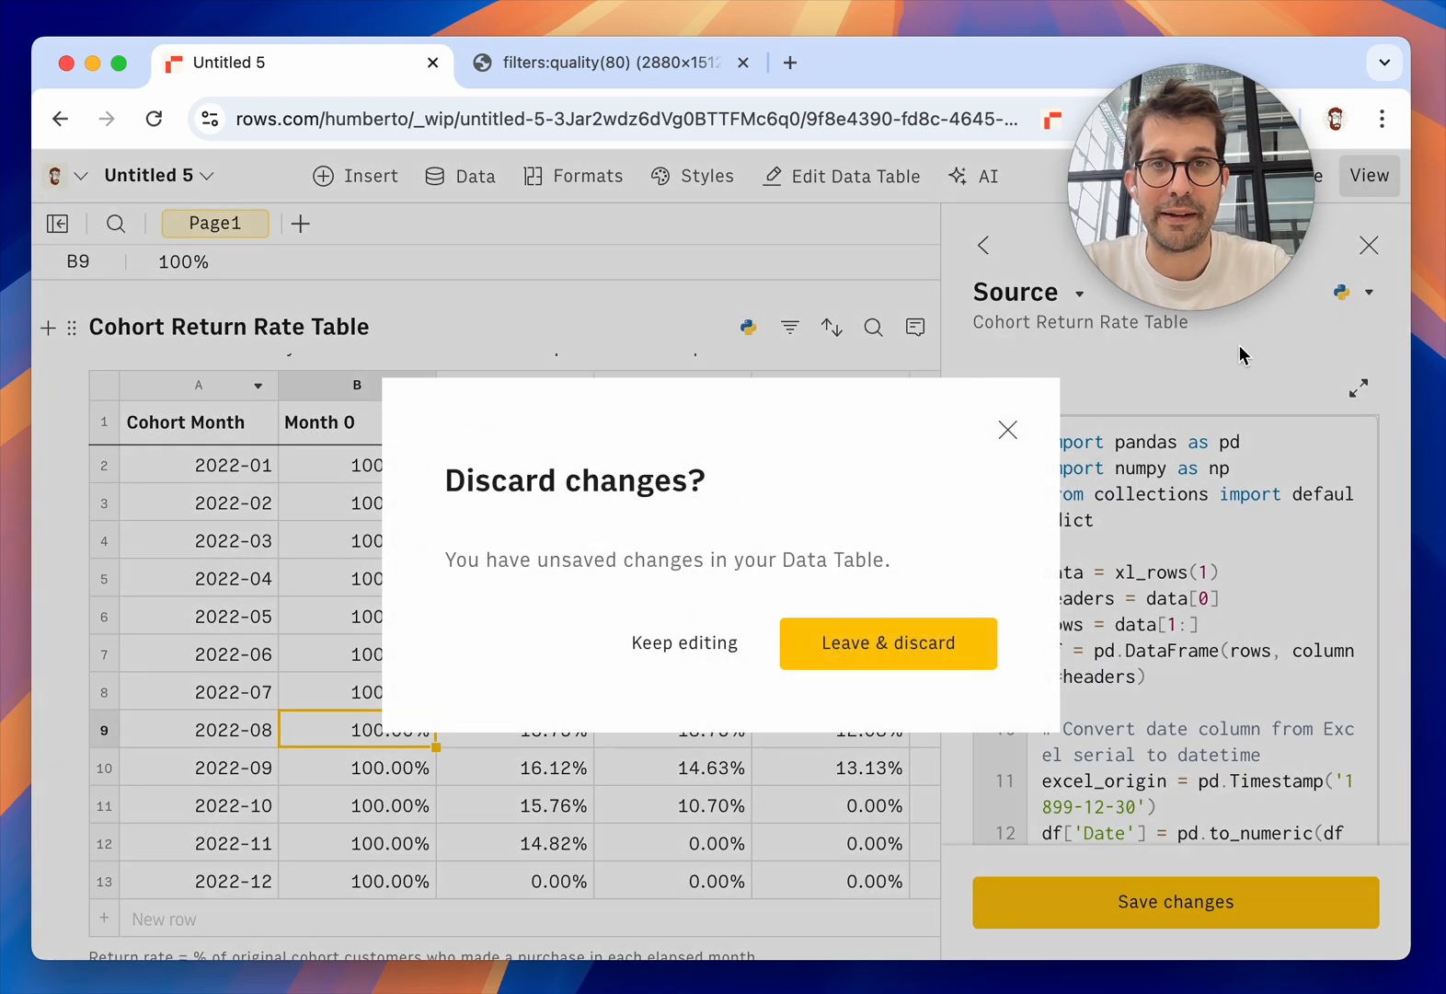
{"action": "left_click", "coordinate": [887, 642]}
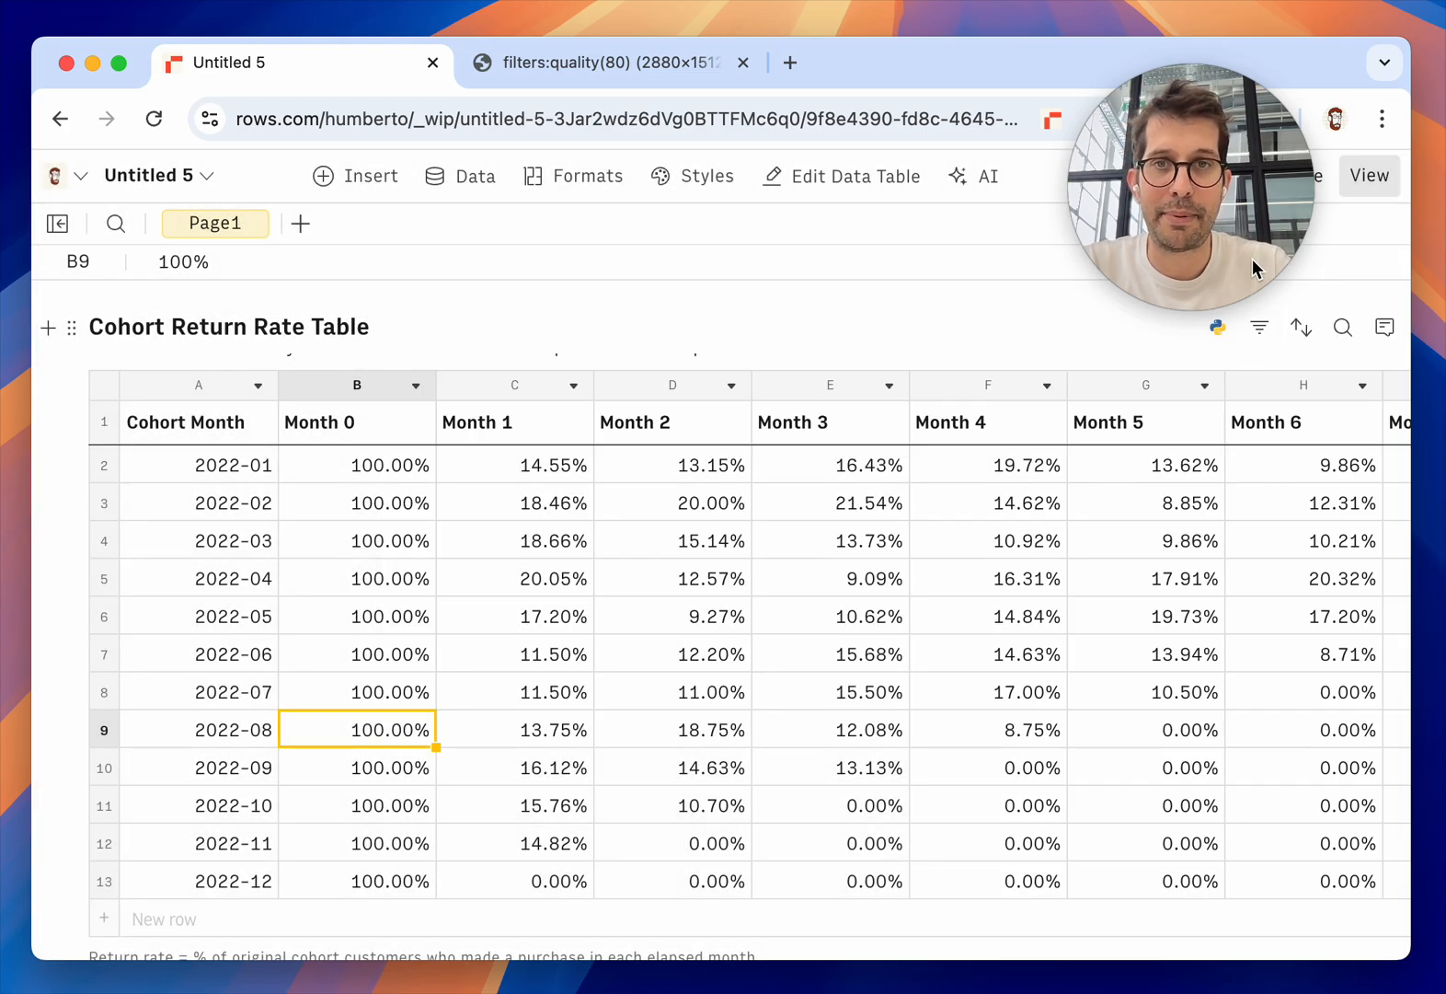
Step: Send 'ok, now give ... a better [name]' asking the AI Analyst to rename the original orders table
{"action": "left_click", "coordinate": [971, 175]}
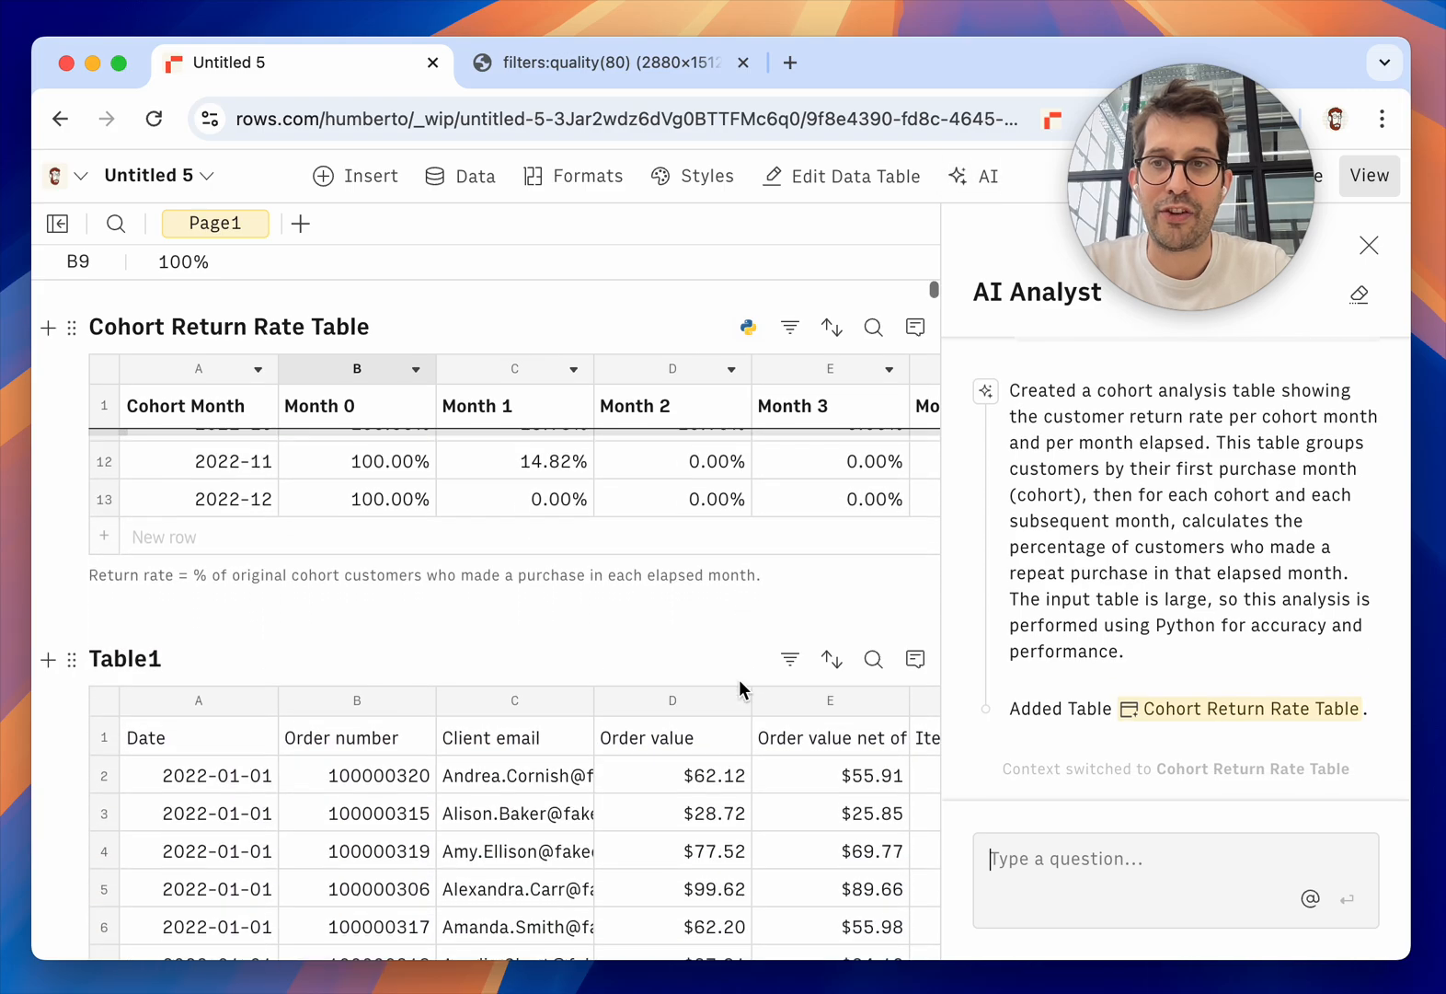
{"action": "type", "text": "o"}
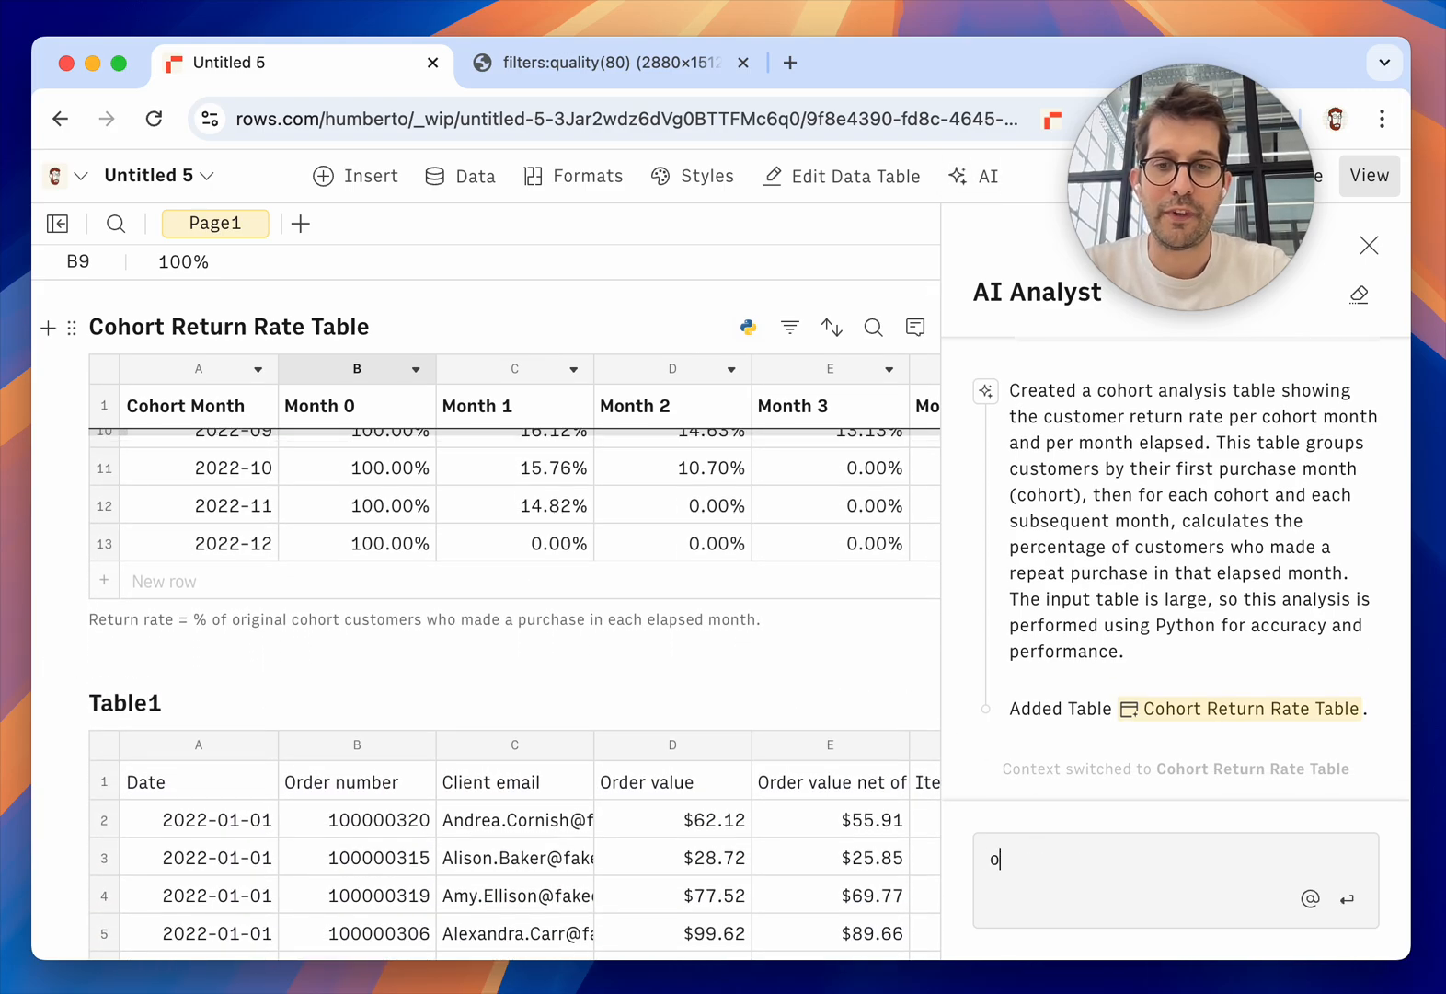
{"action": "type", "text": "k, now give"}
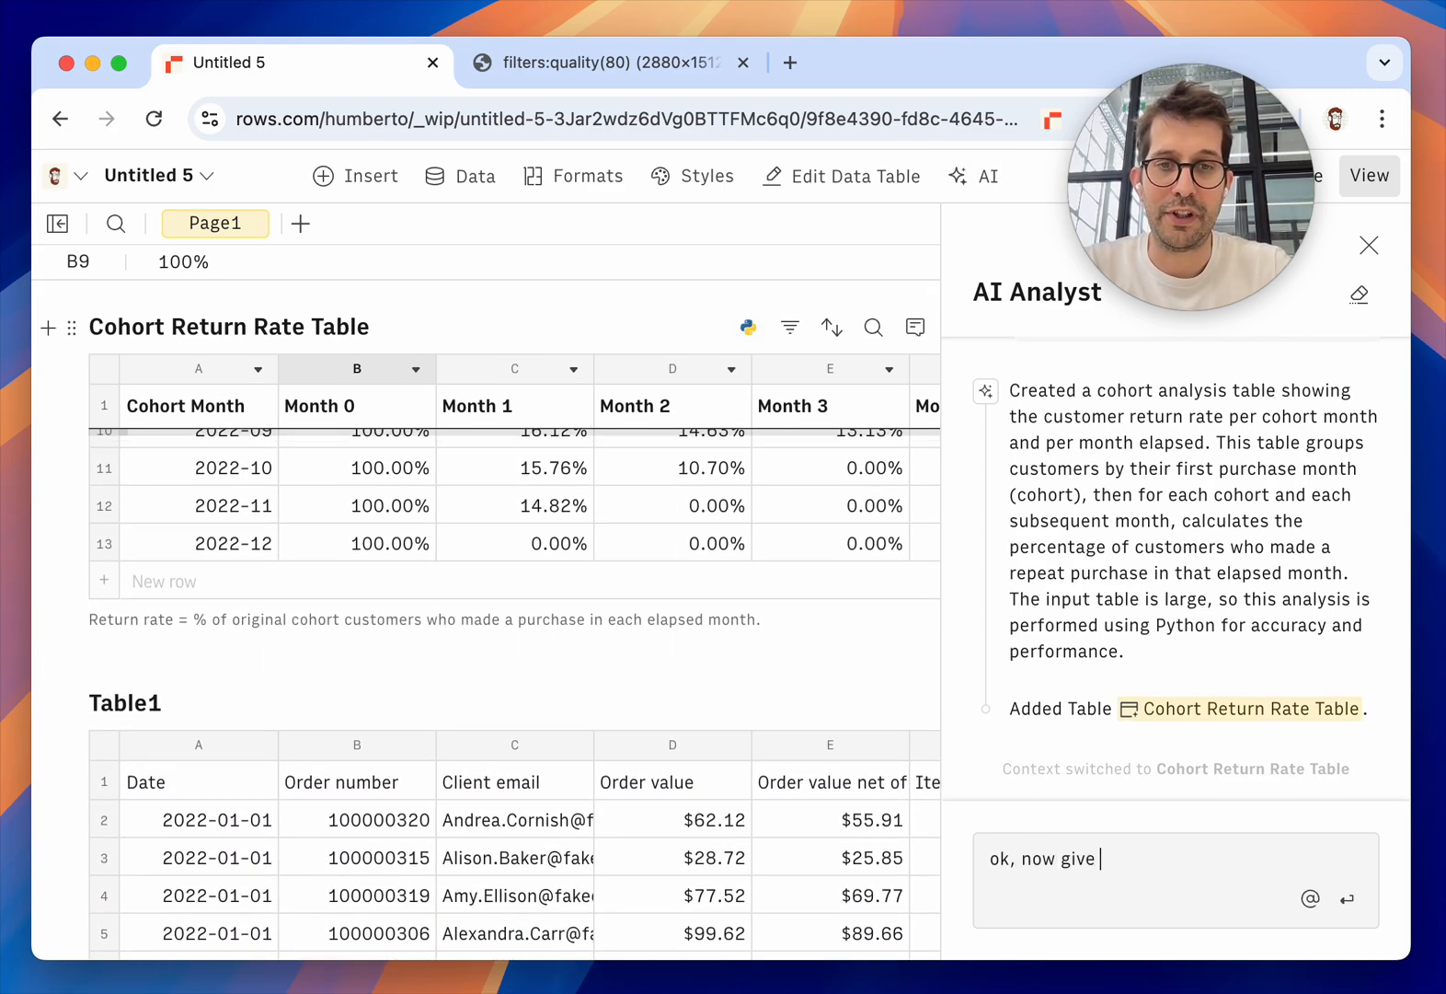
{"action": "type", "text": "a better name to the origin"}
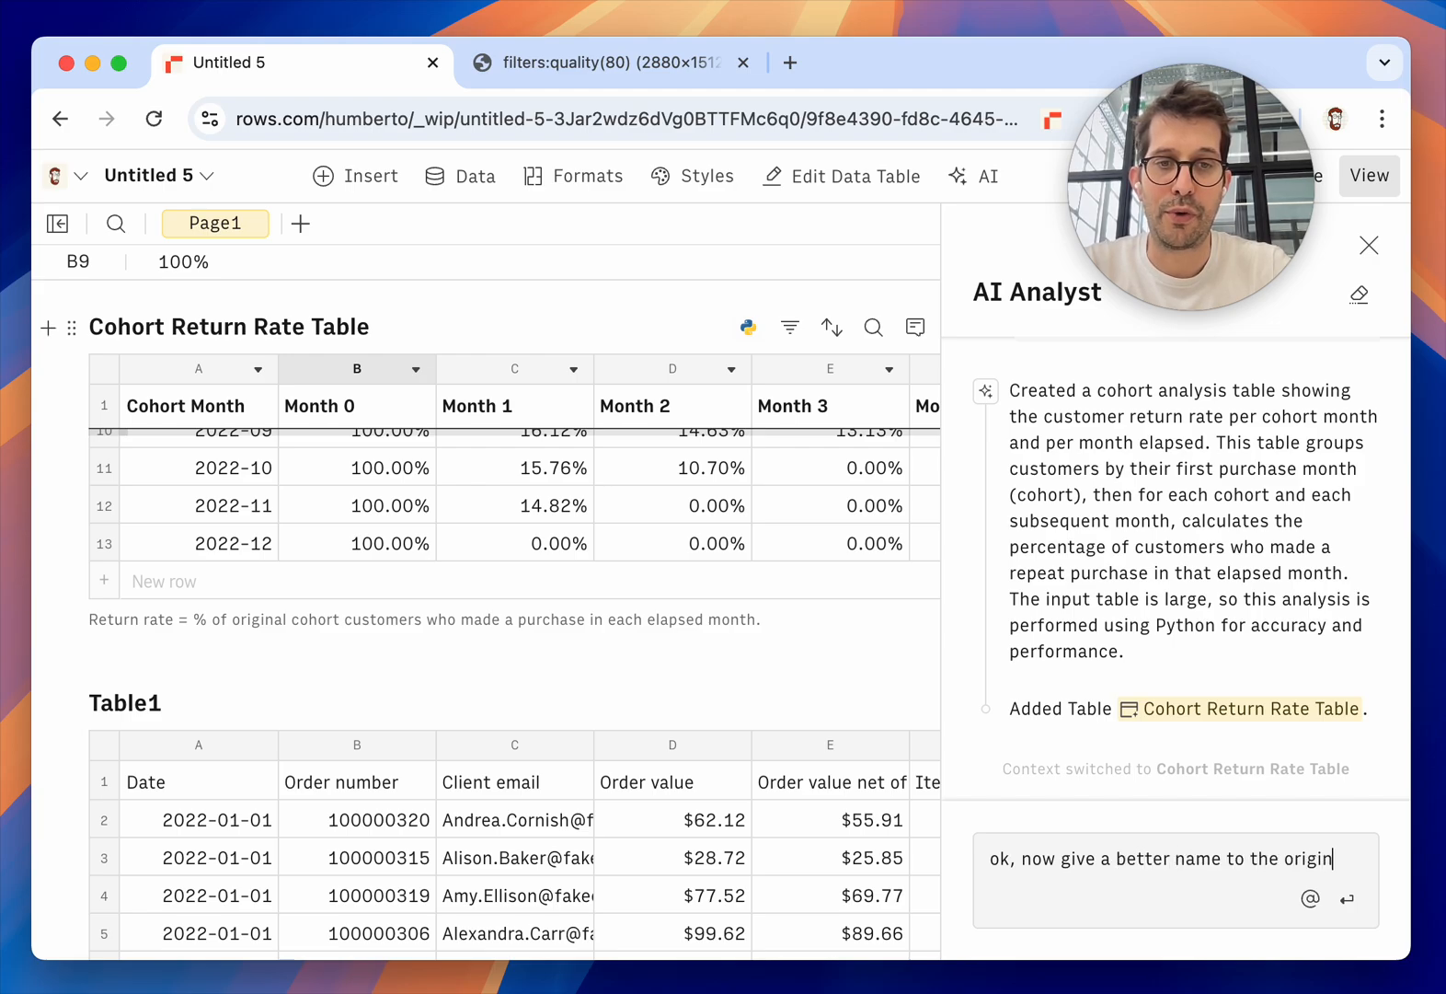
{"action": "key", "text": "enter"}
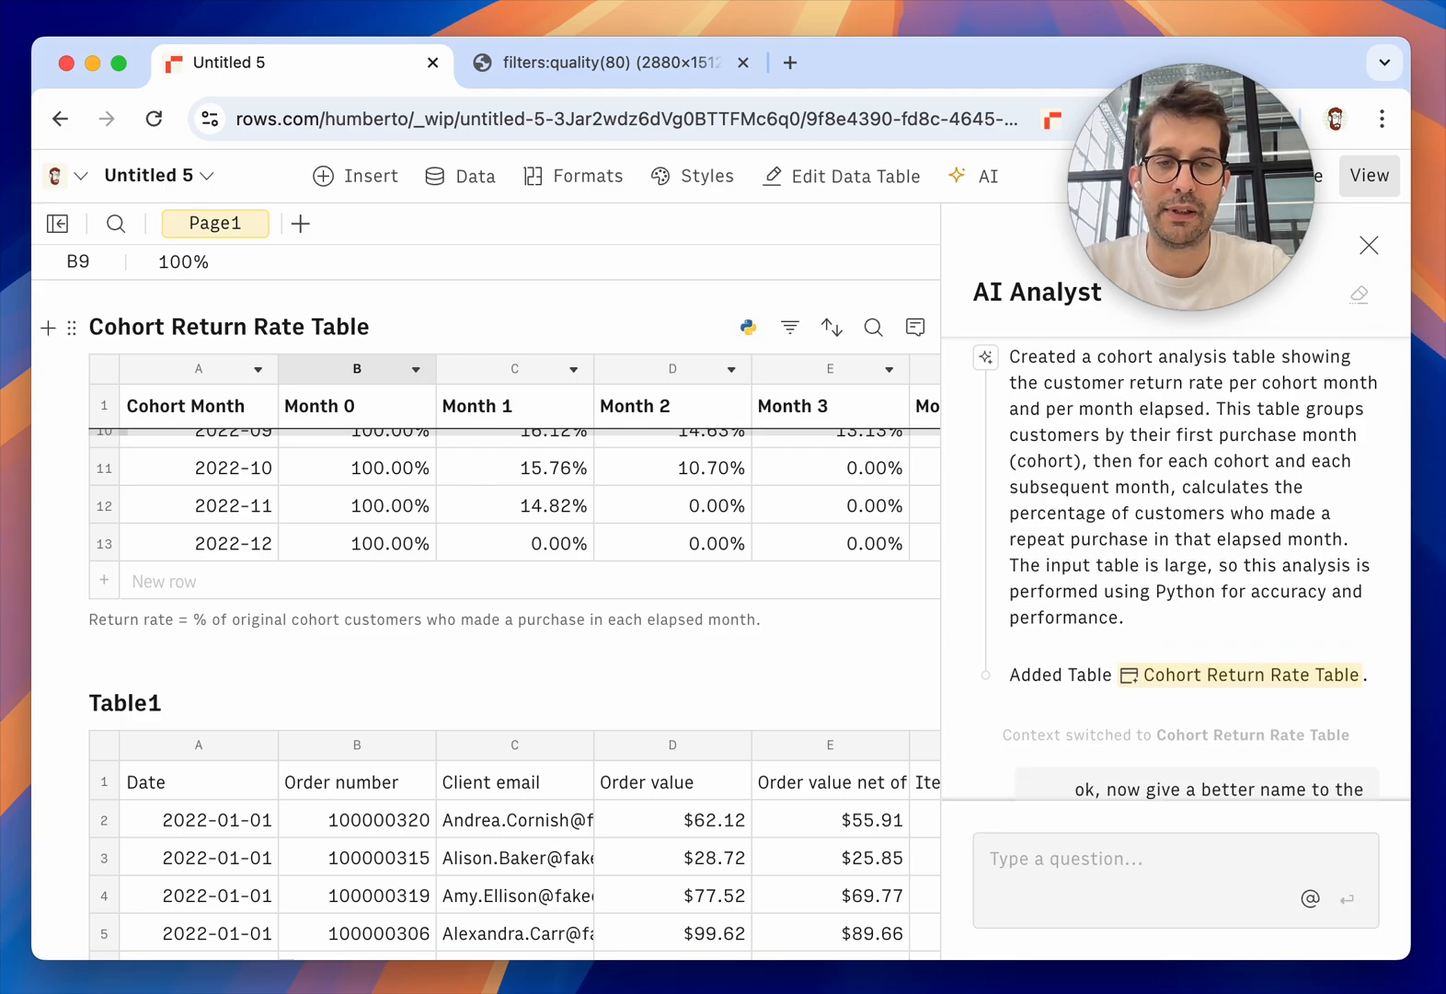